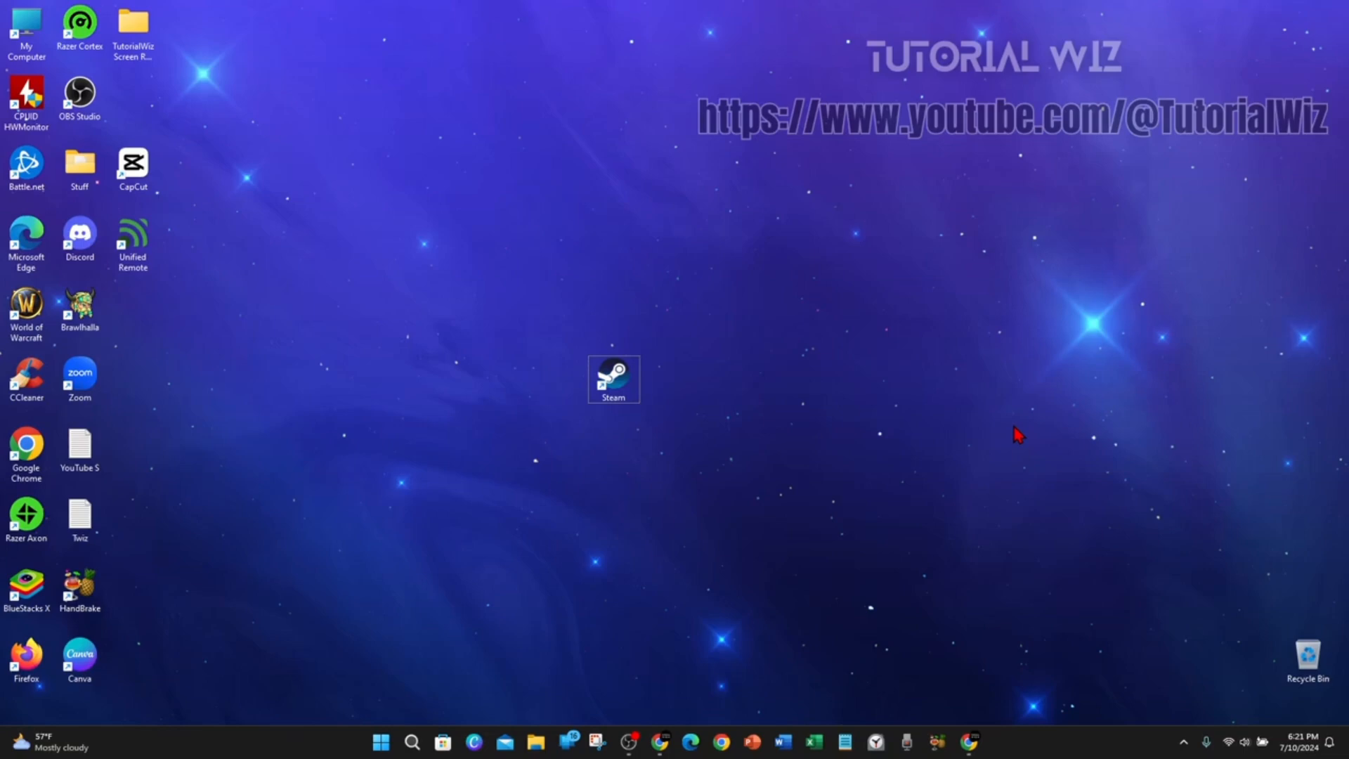
mouse_move(990, 576)
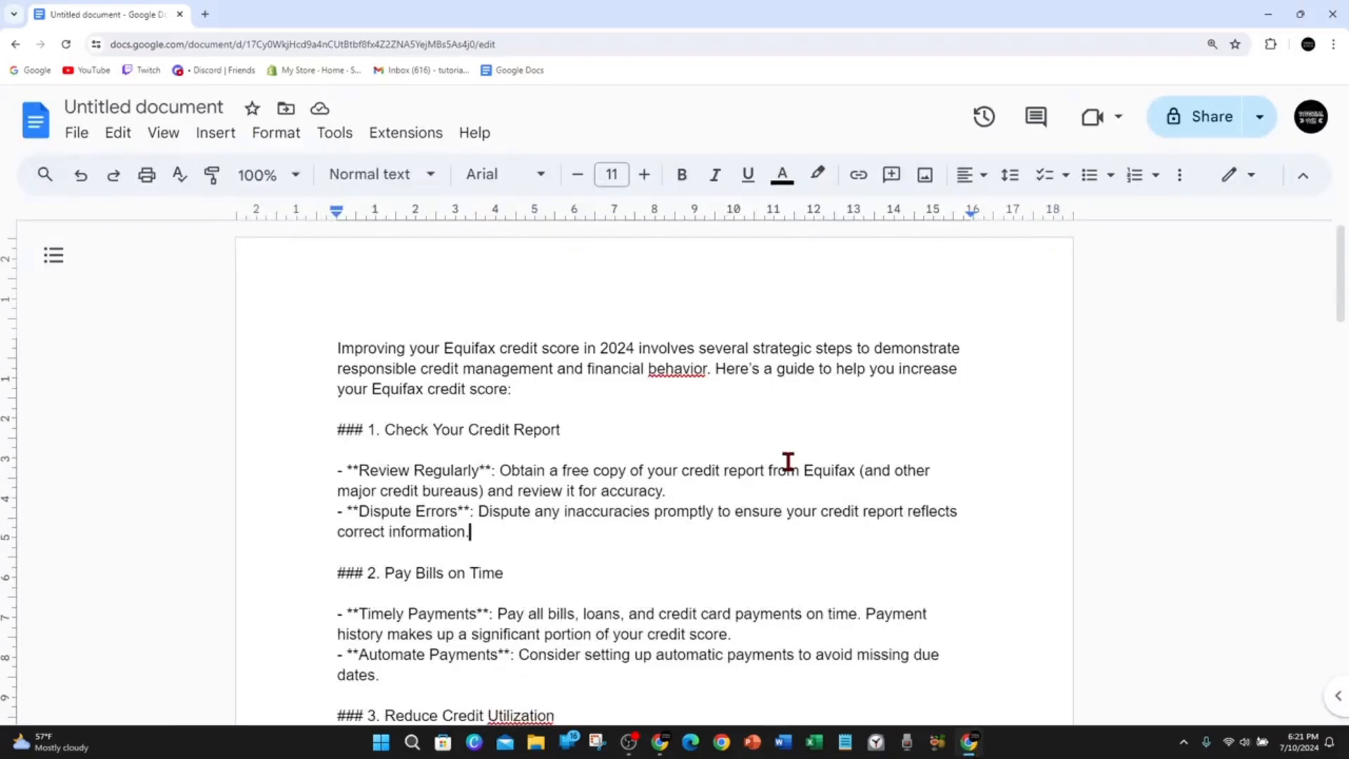
scroll(down, 3)
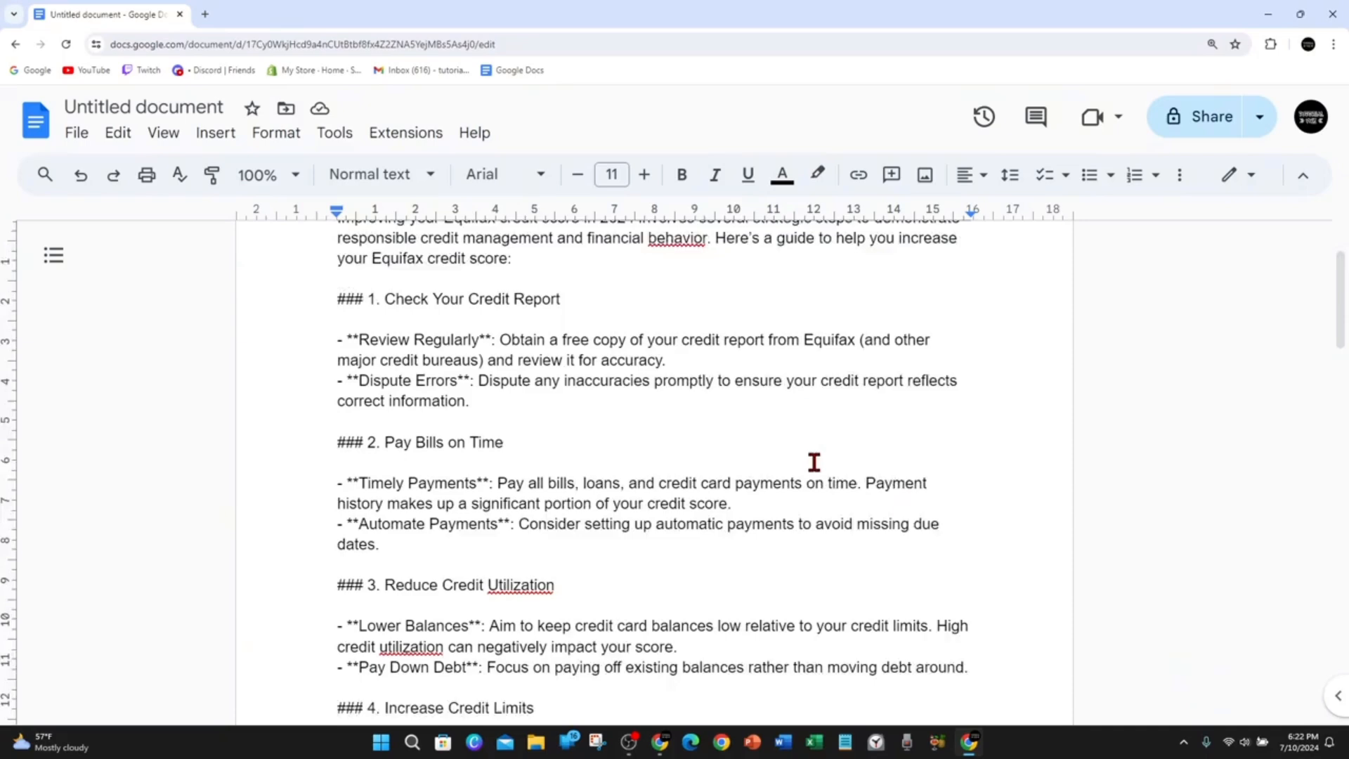
scroll(down, 3)
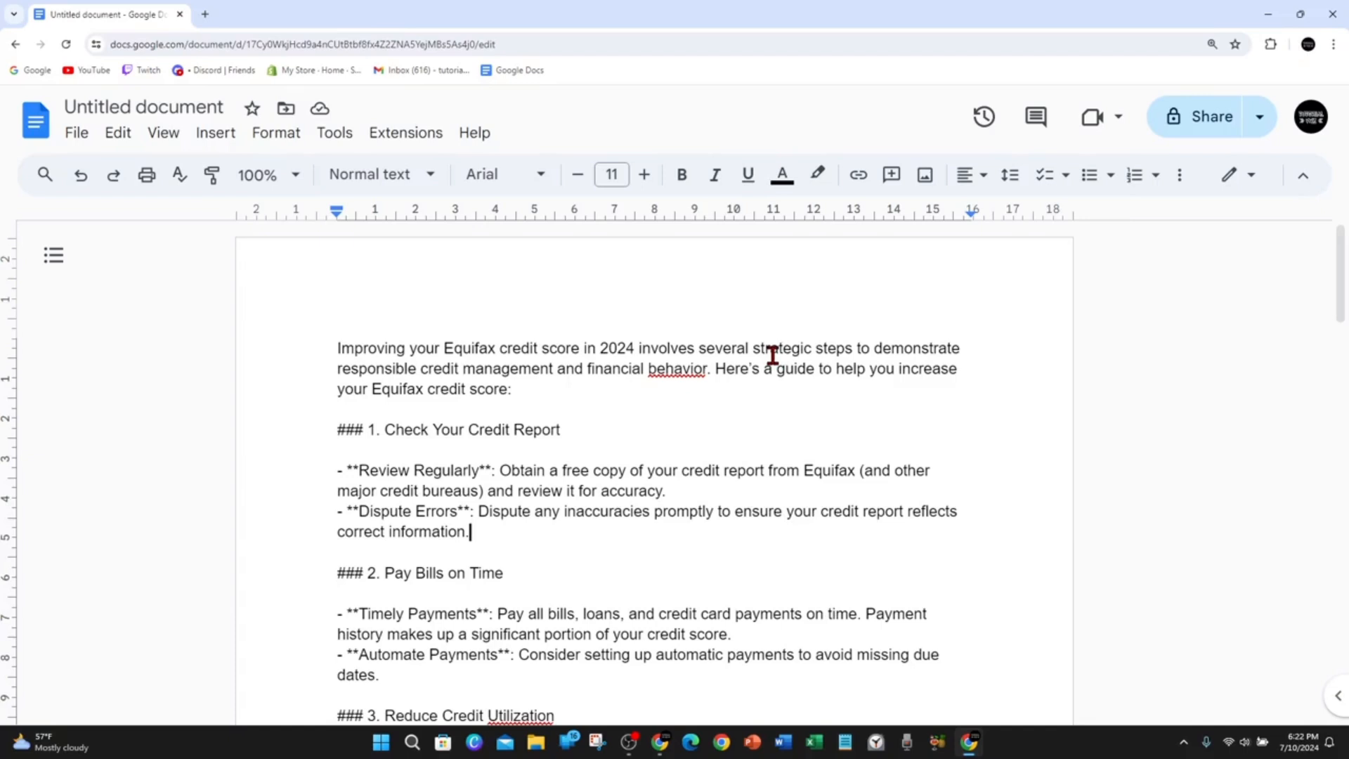
scroll(down, 3)
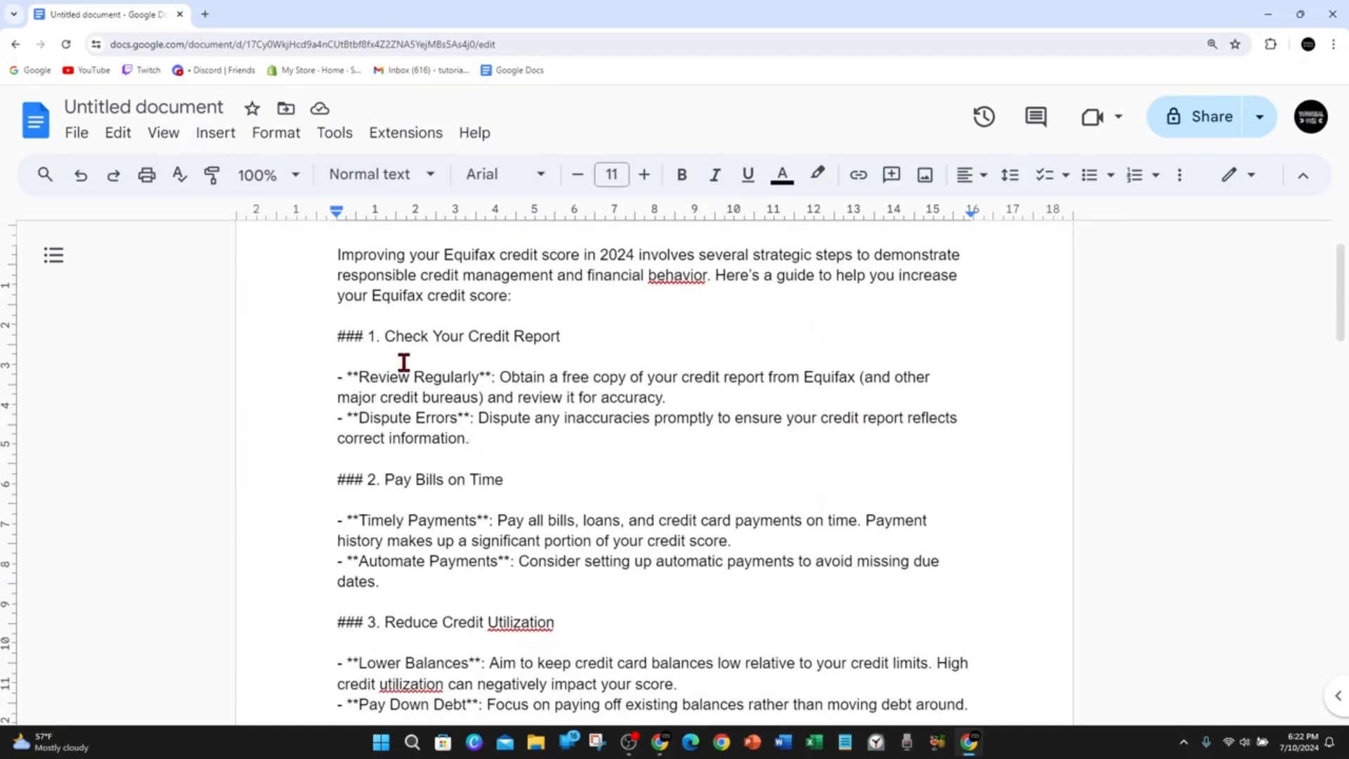
mouse_move(578, 570)
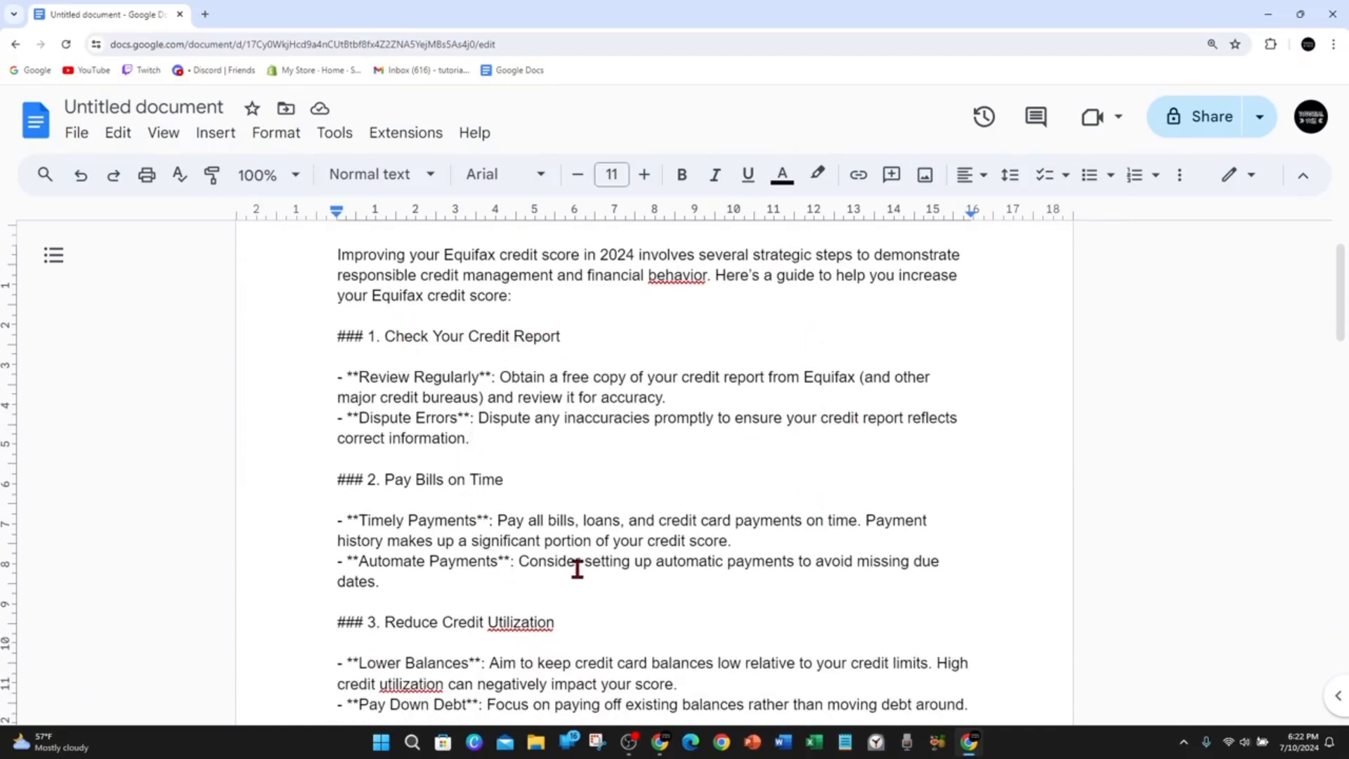
mouse_move(752, 450)
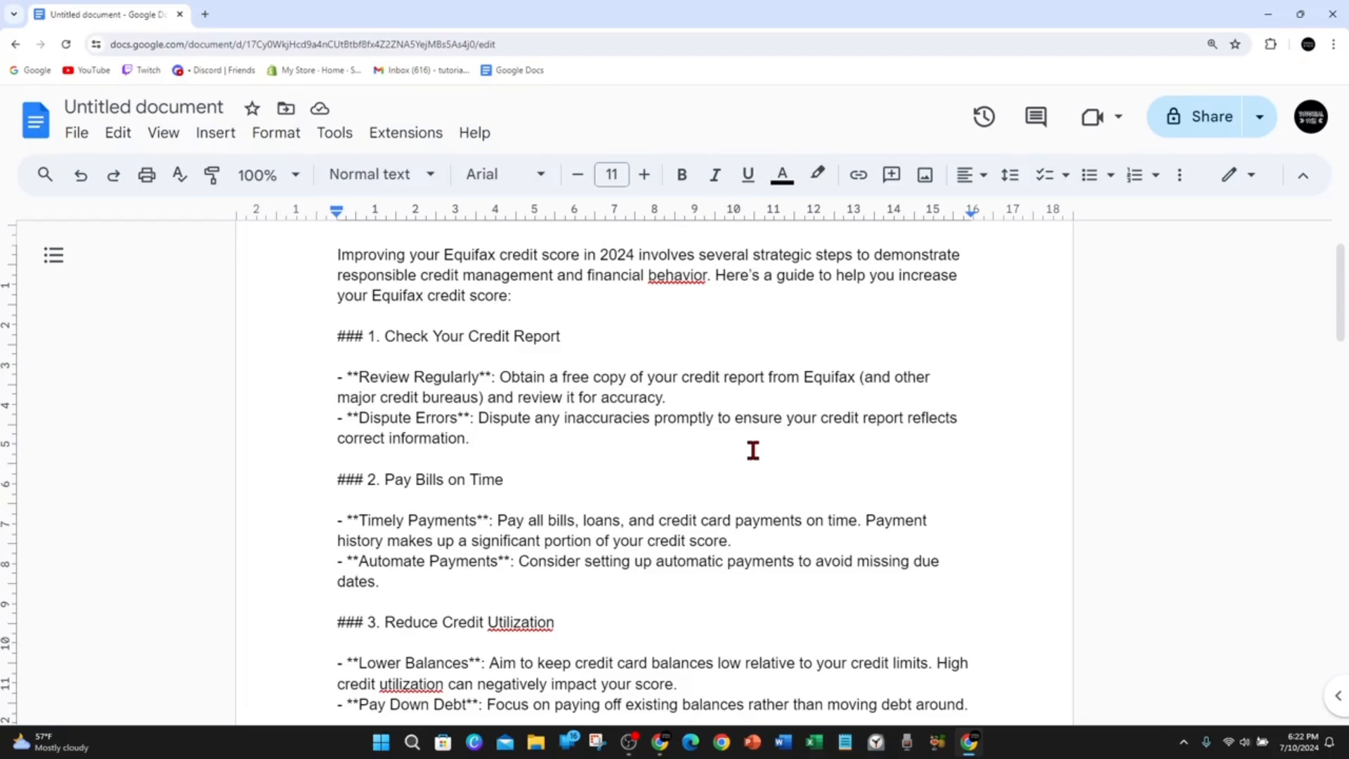
mouse_move(773, 485)
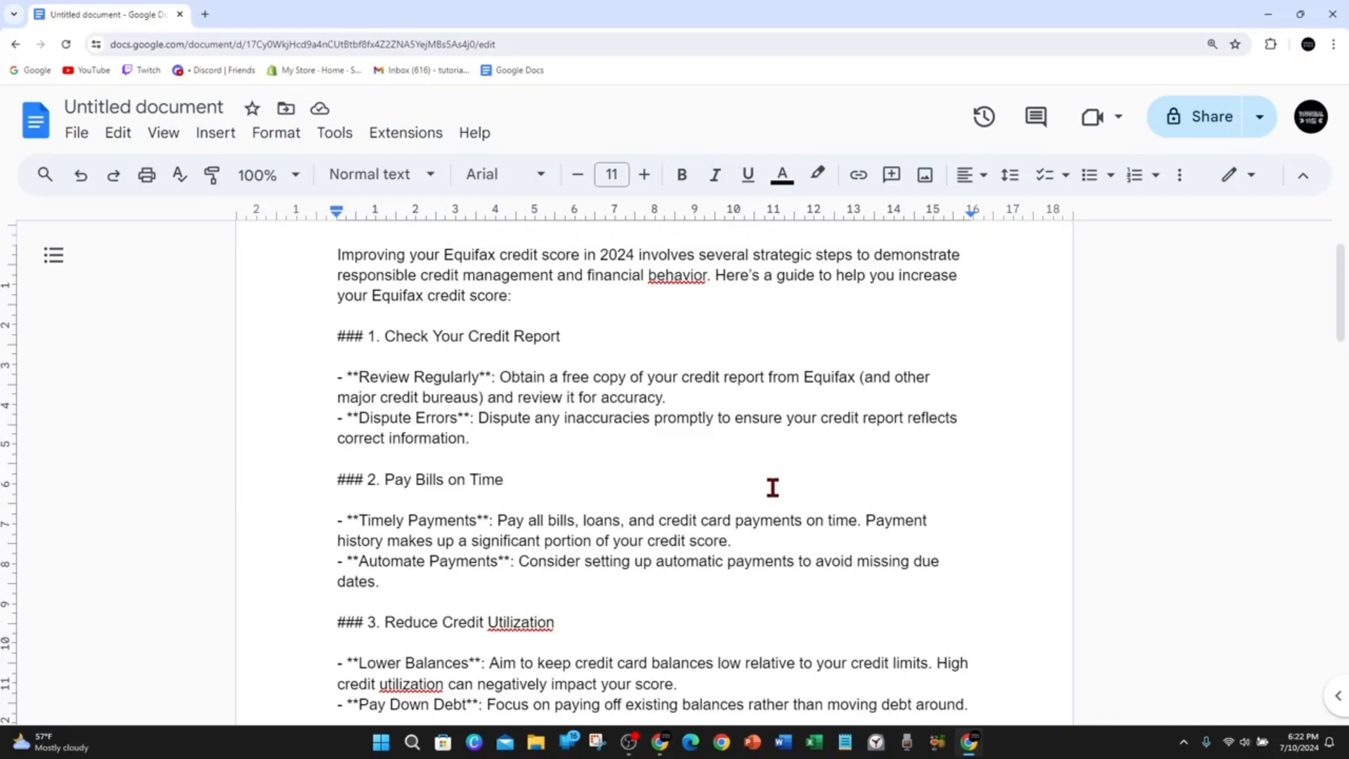
scroll(down, 3)
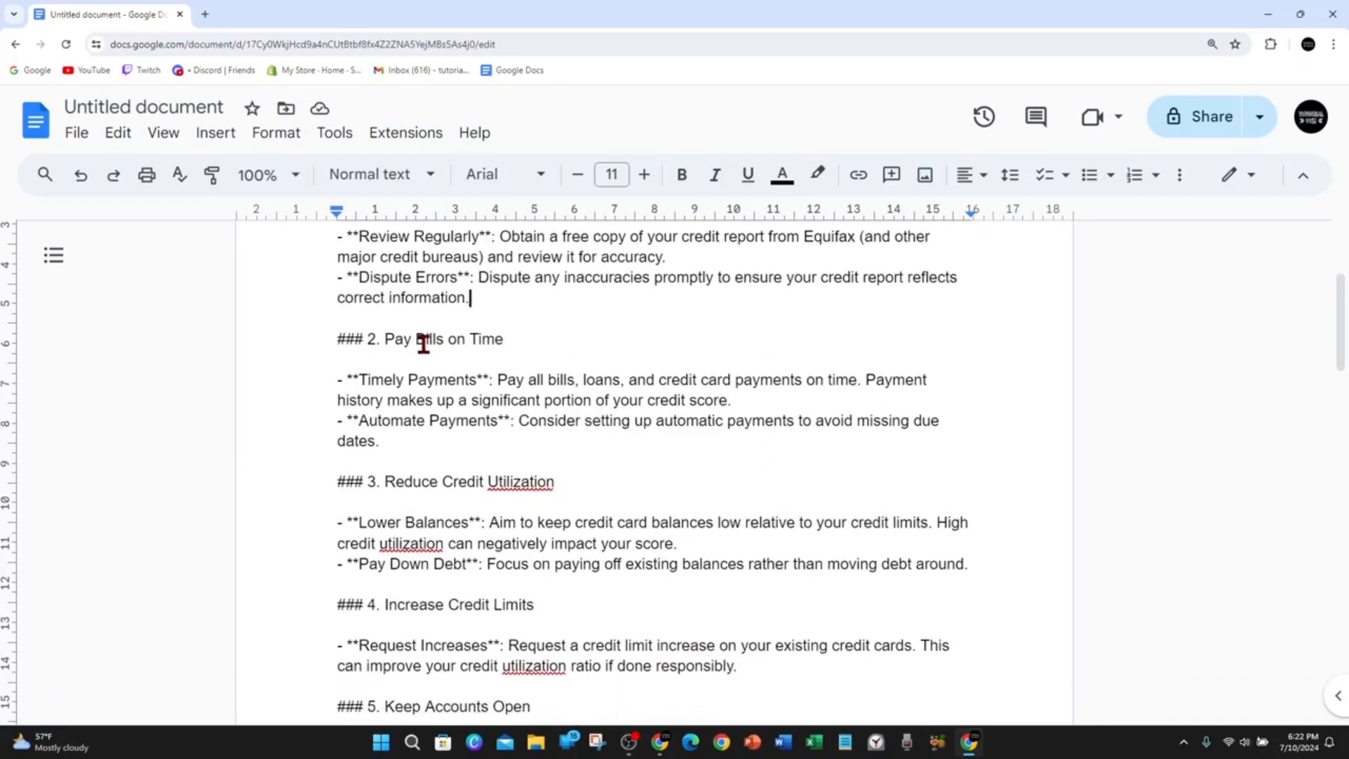
mouse_move(687, 497)
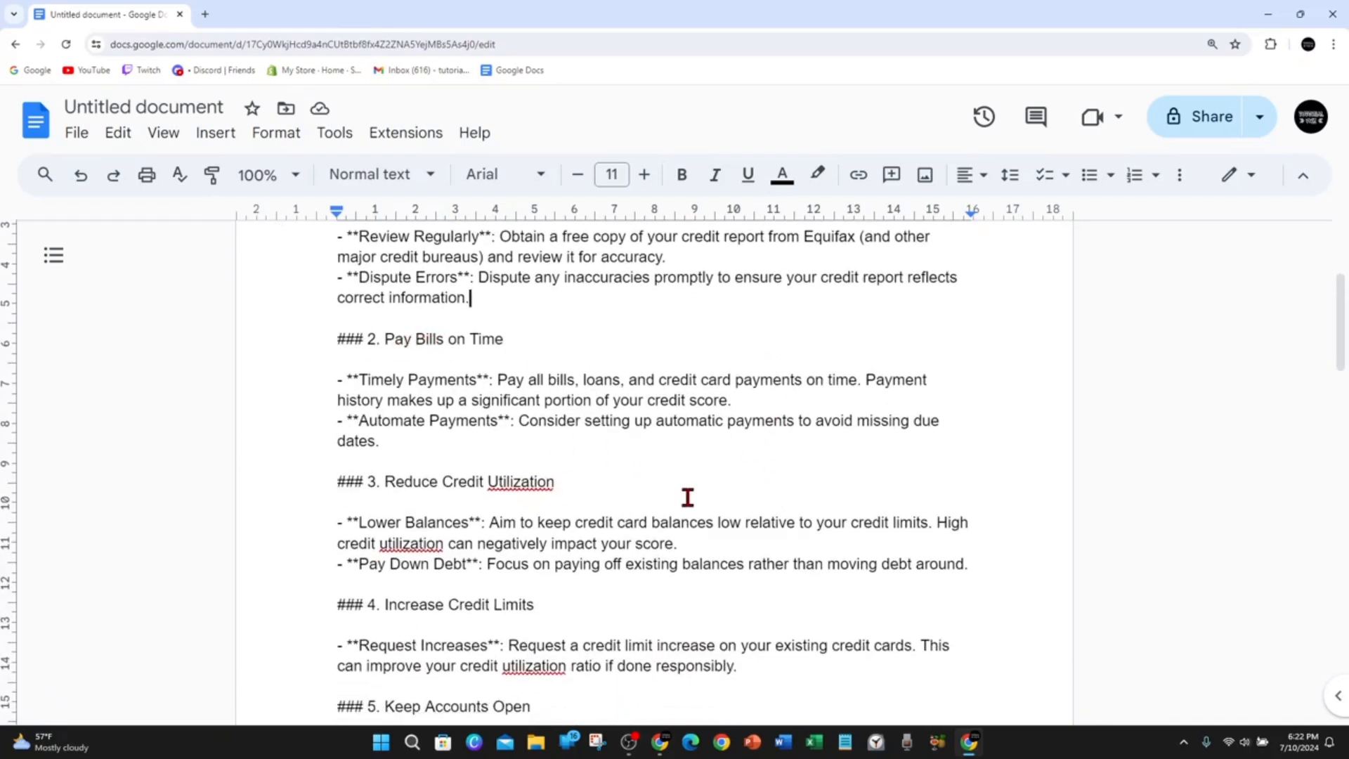
mouse_move(759, 519)
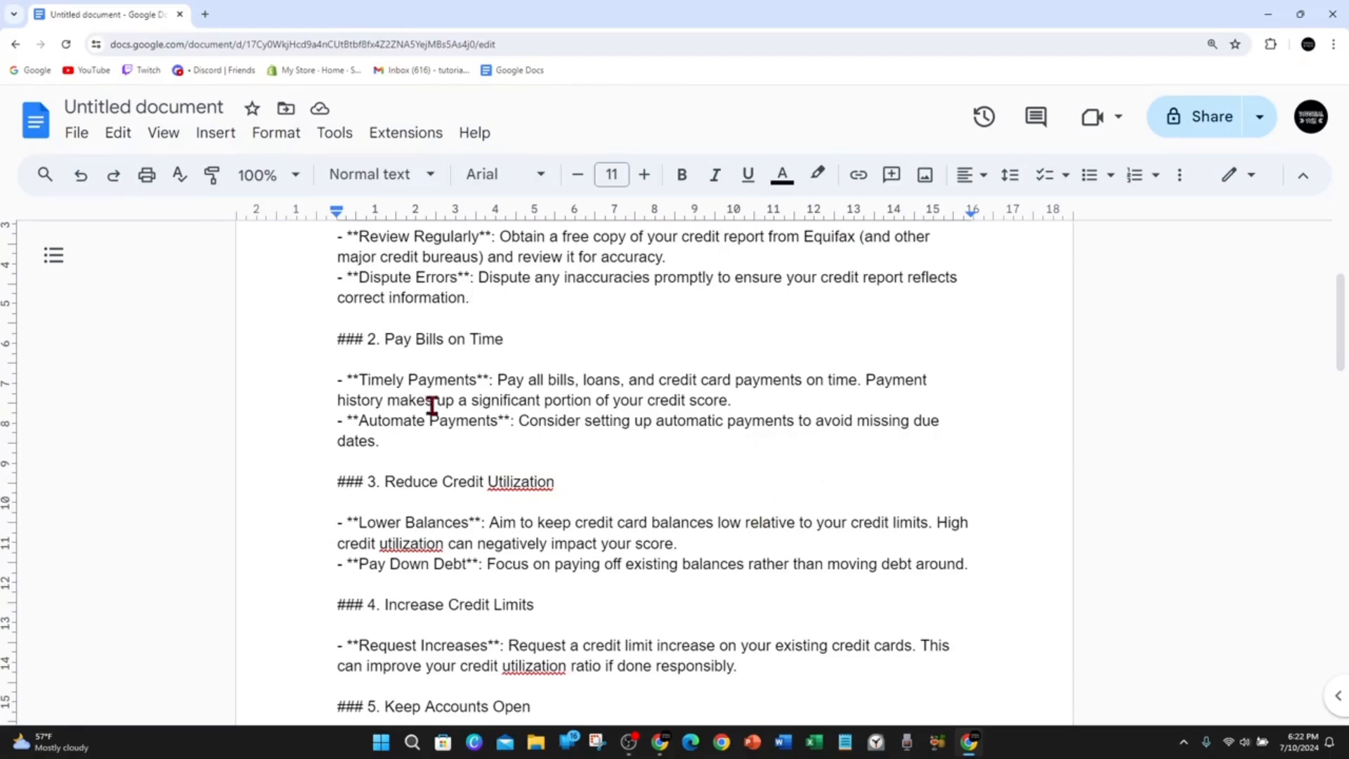
mouse_move(526, 420)
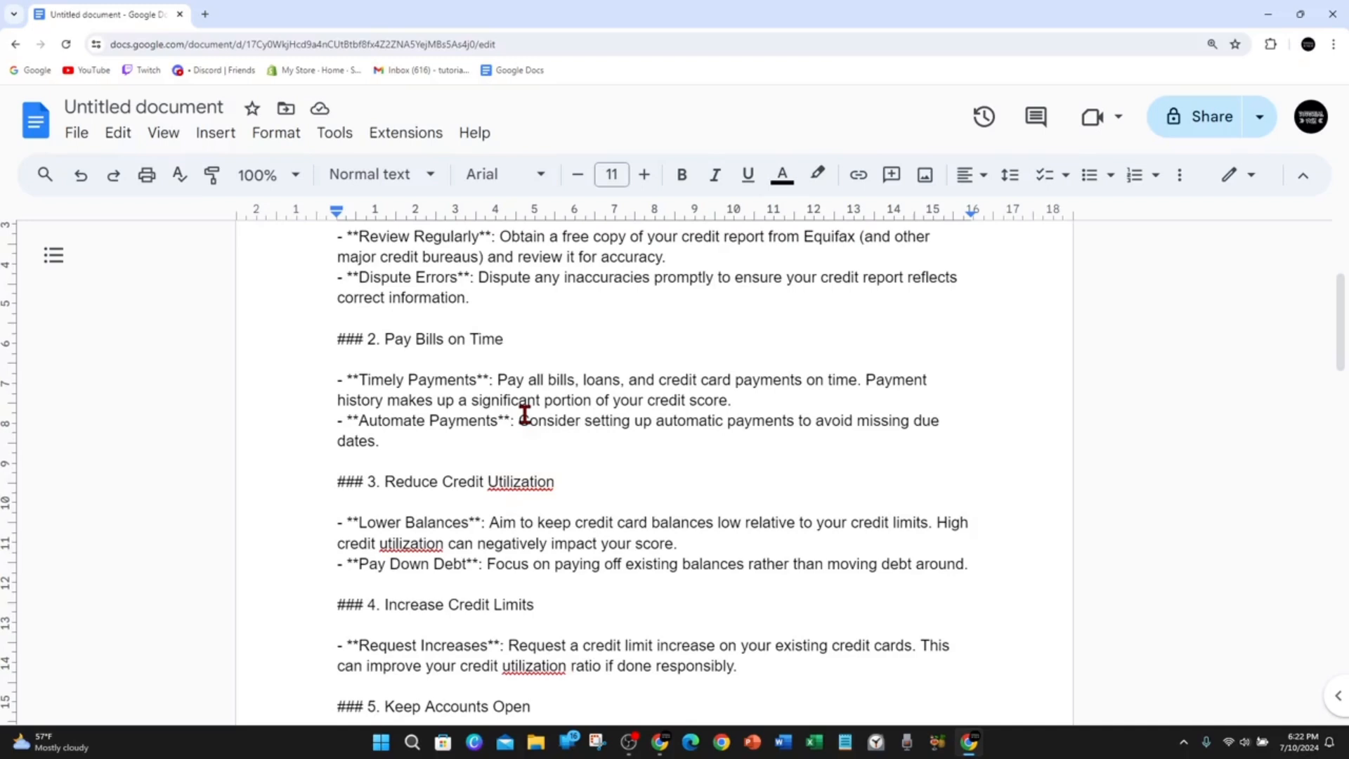
scroll(down, 3)
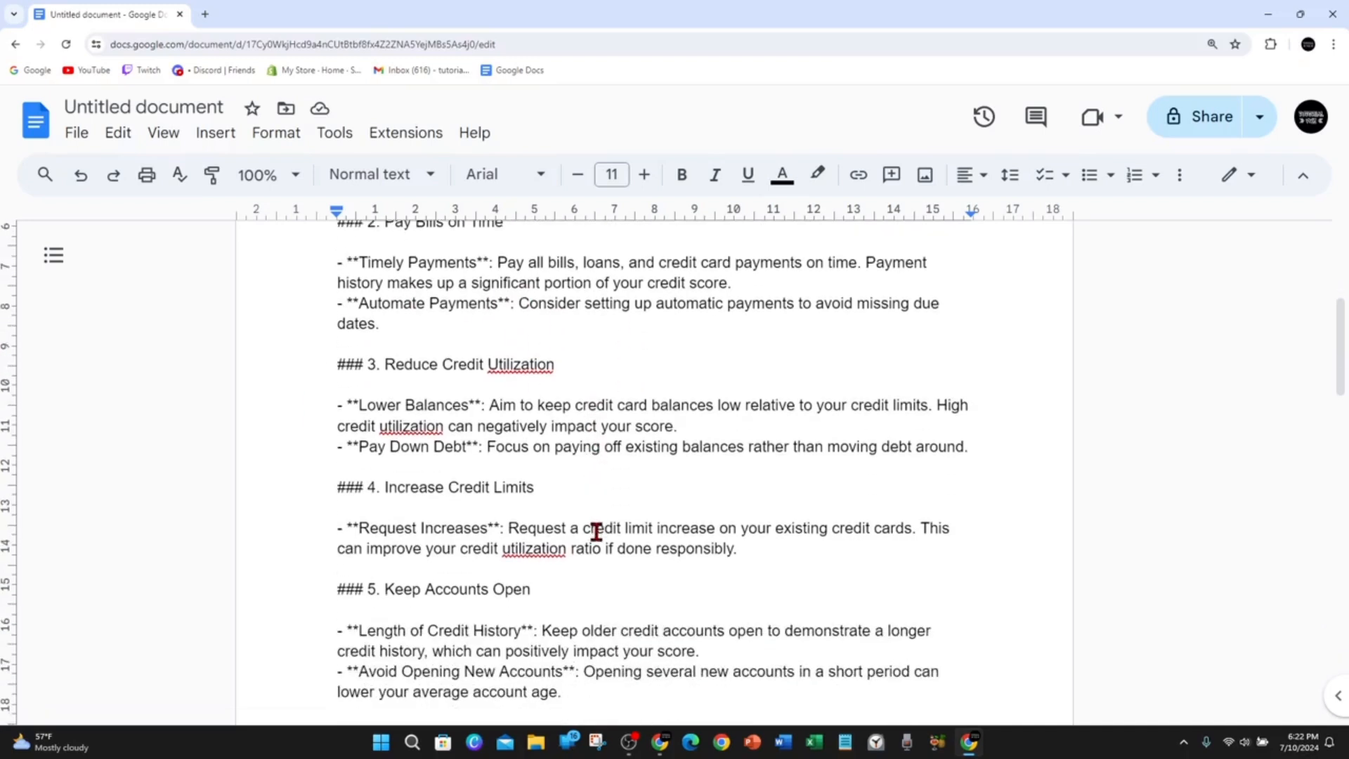
mouse_move(526, 456)
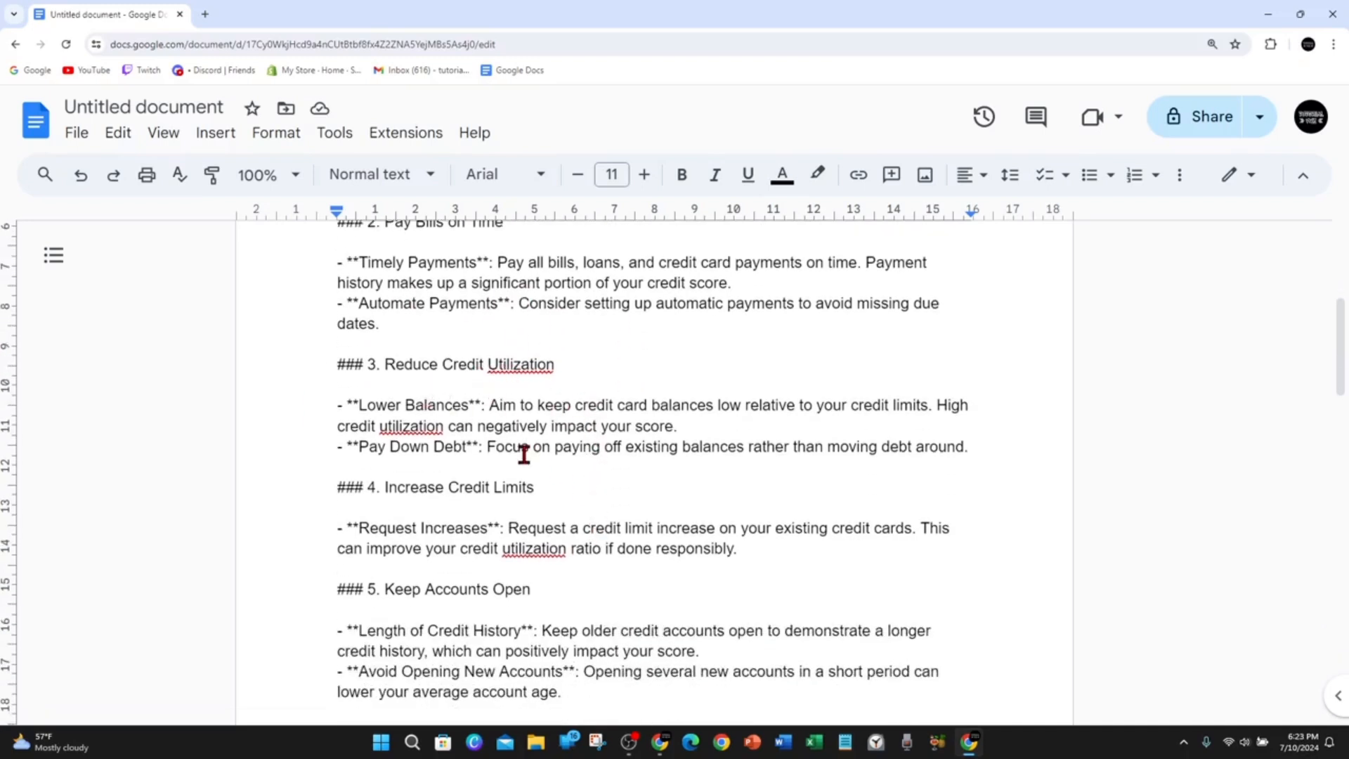
mouse_move(688, 472)
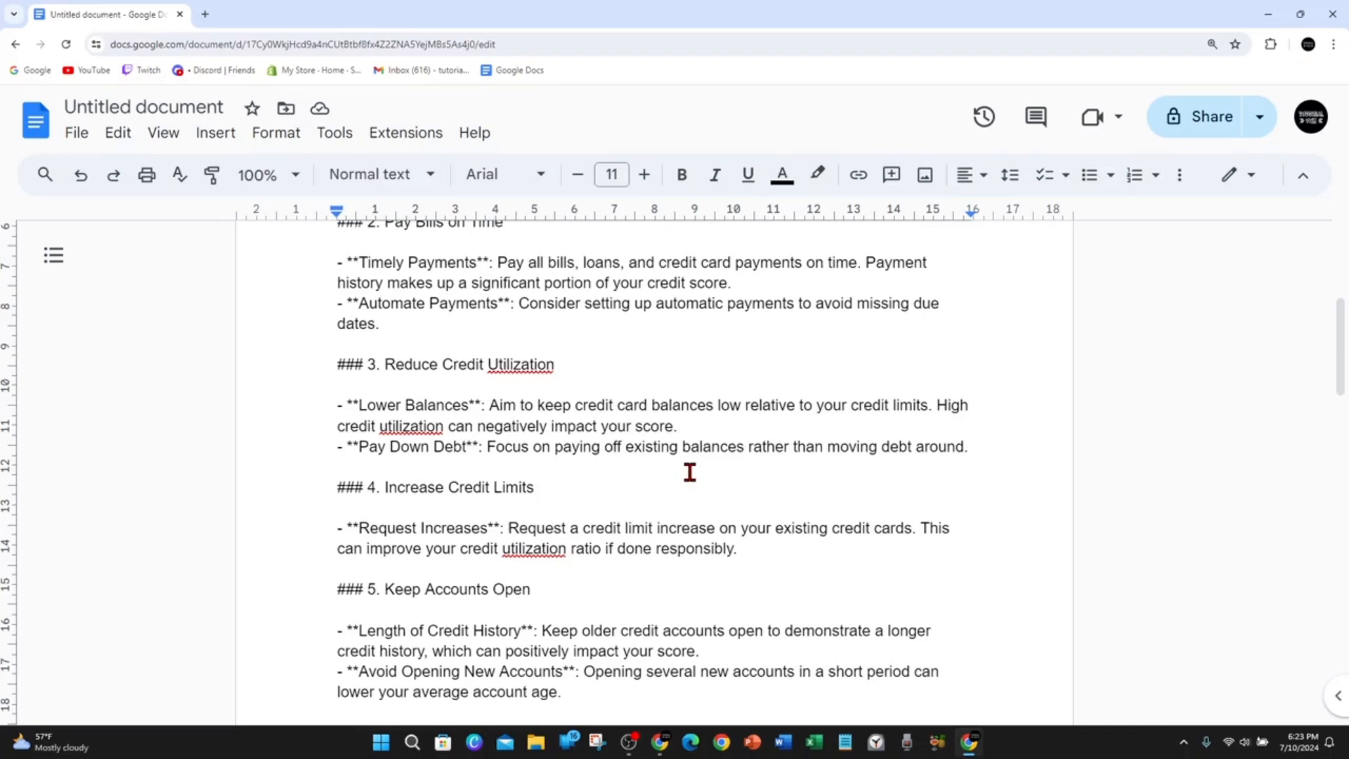
mouse_move(978, 411)
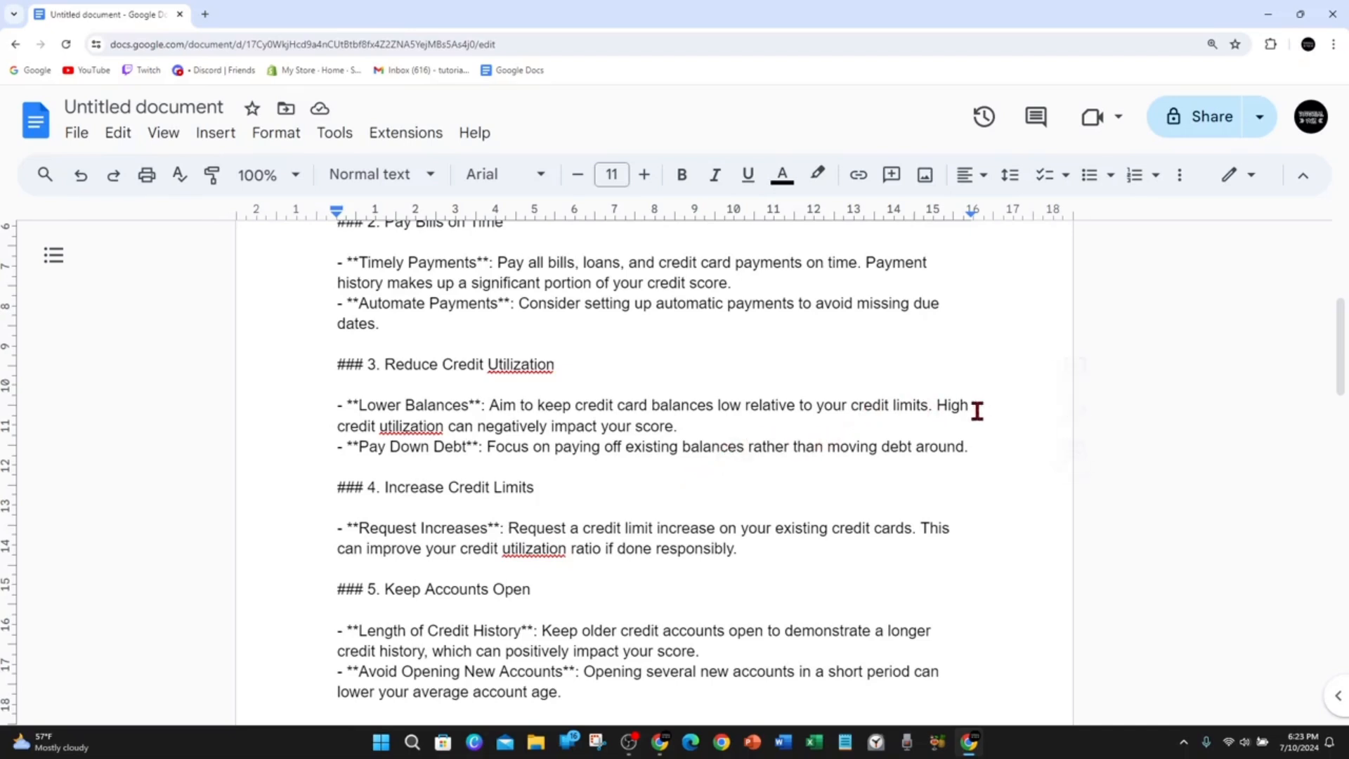
mouse_move(383, 435)
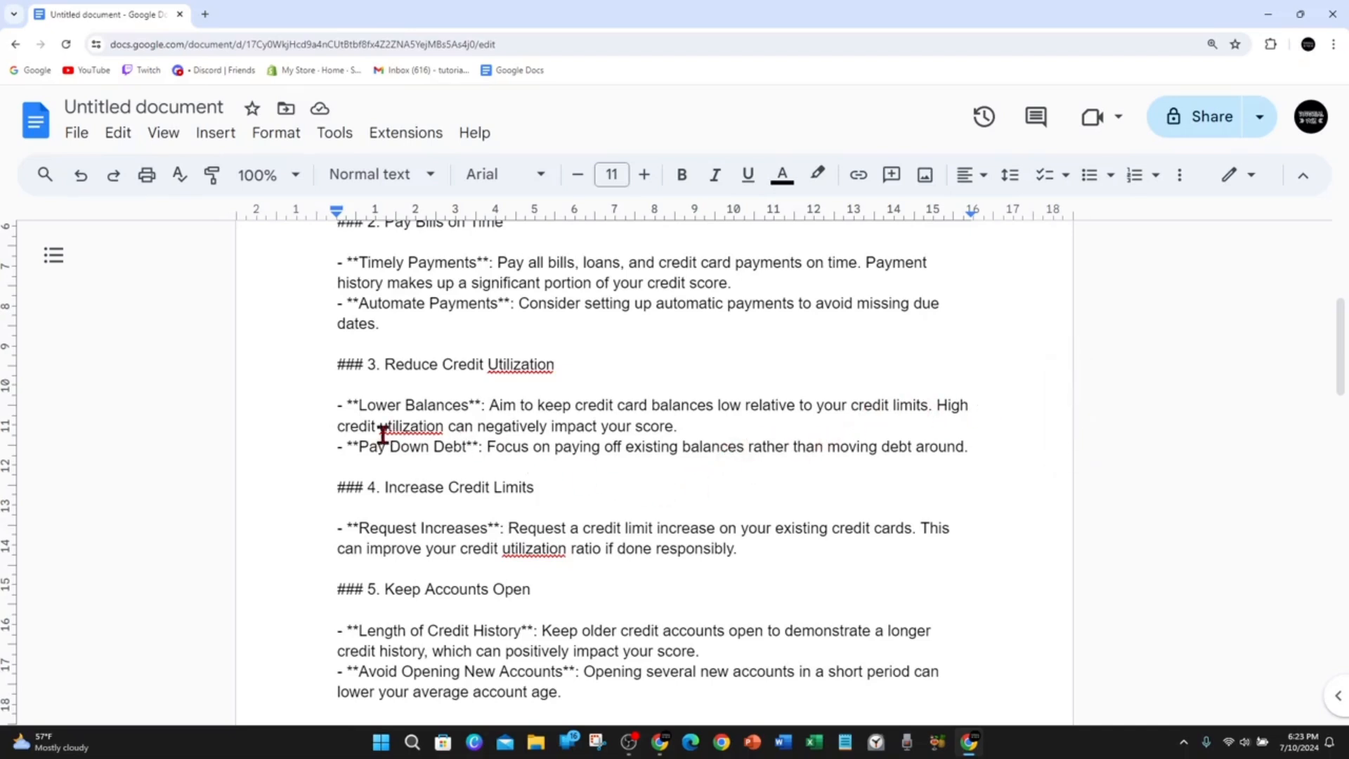
mouse_move(787, 430)
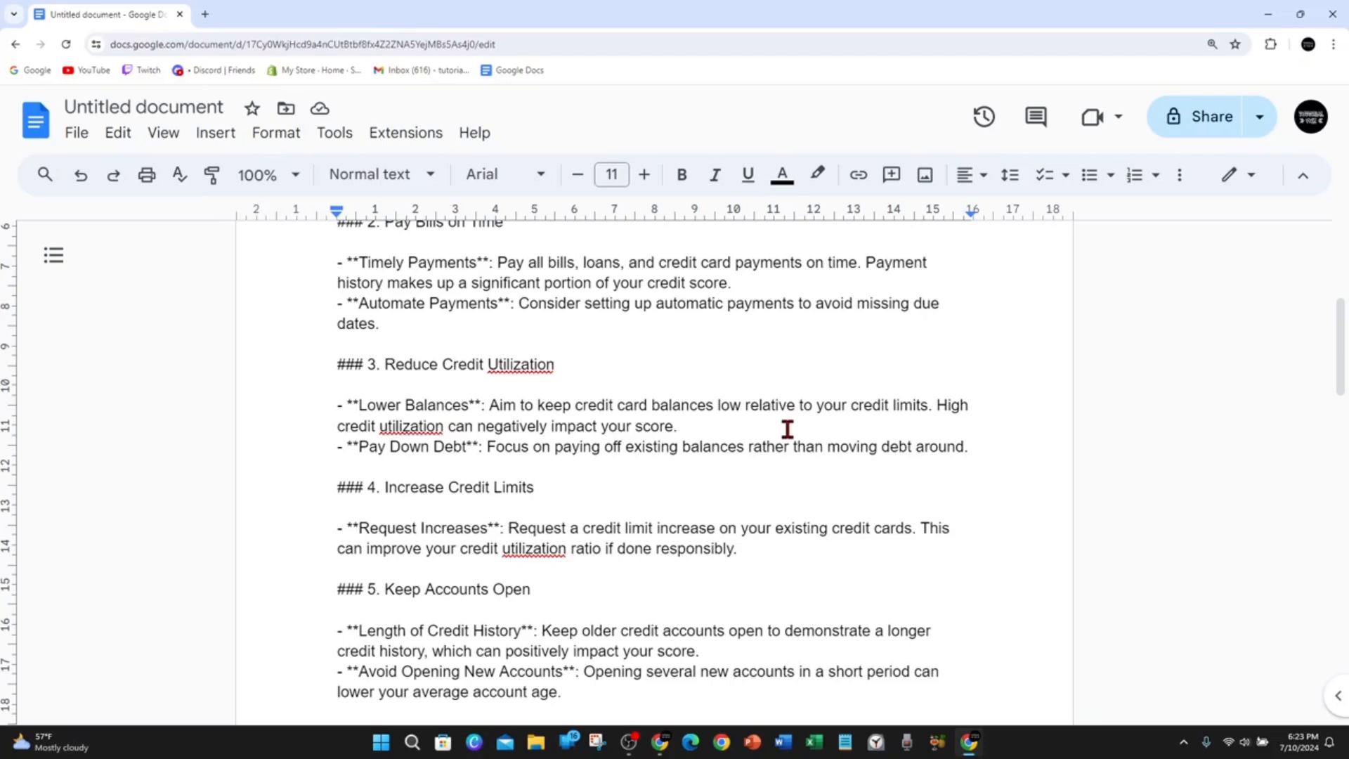
scroll(down, 3)
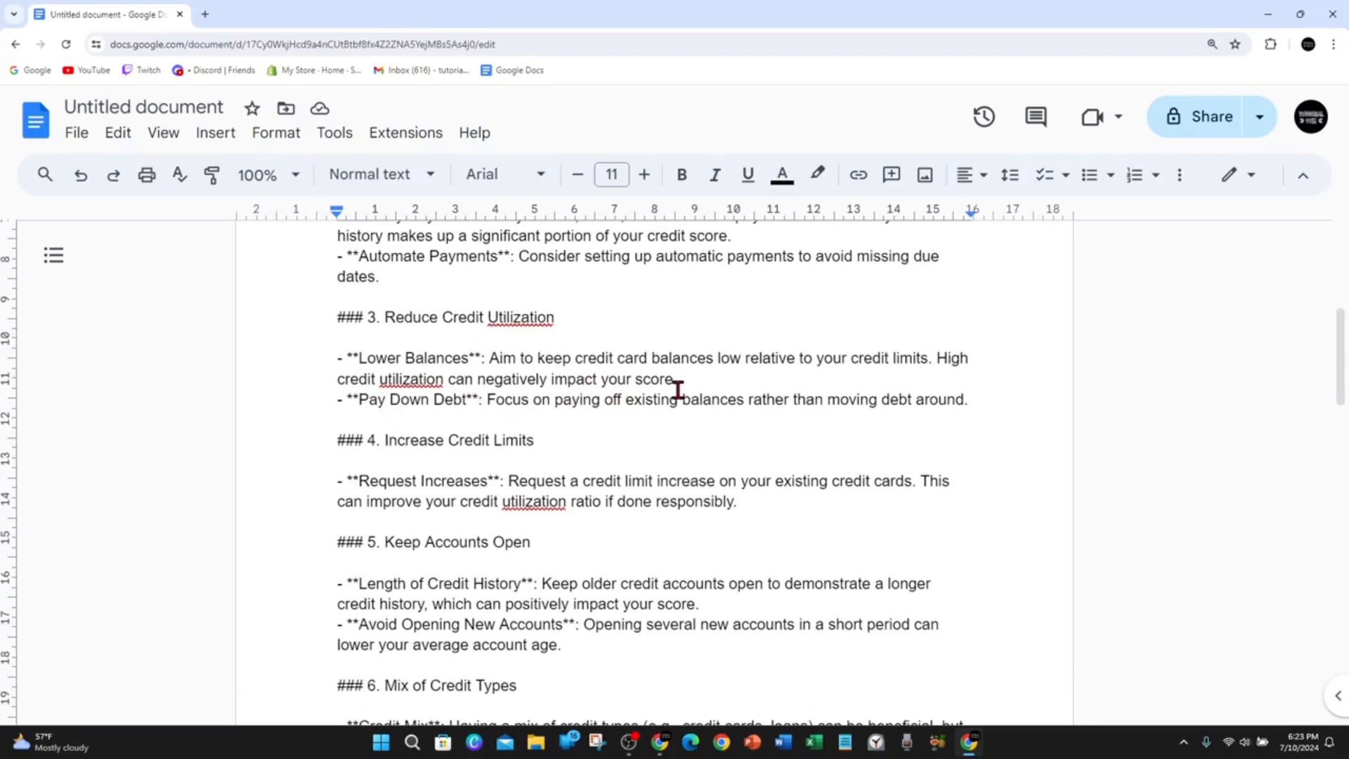
mouse_move(739, 425)
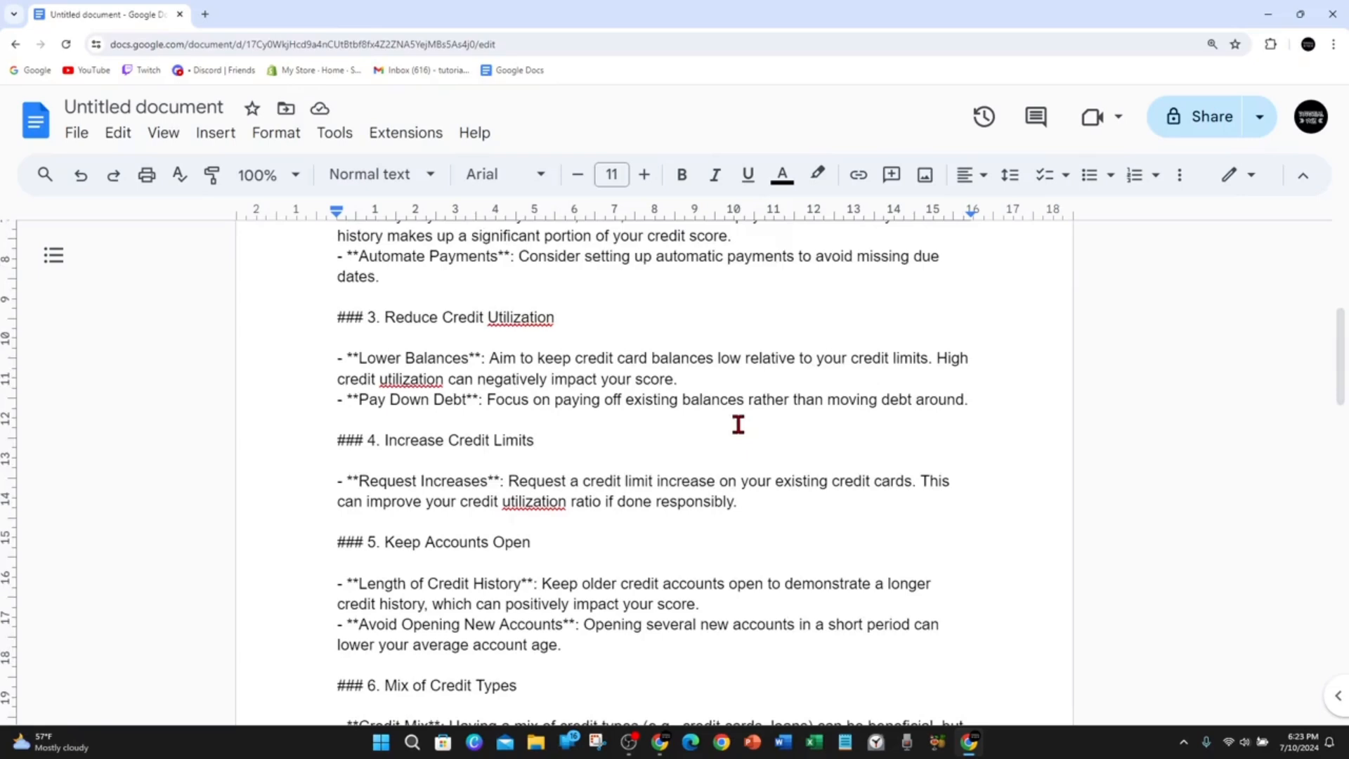
scroll(down, 3)
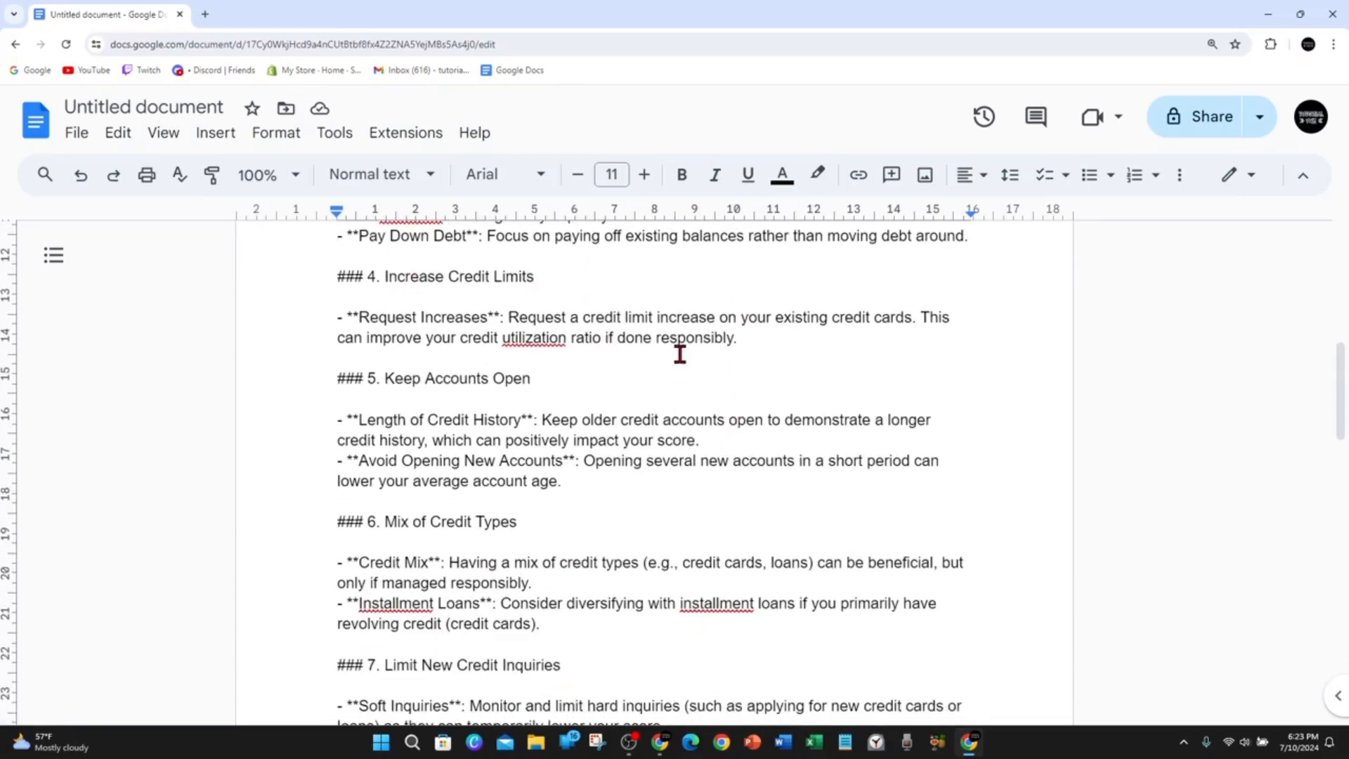
mouse_move(830, 354)
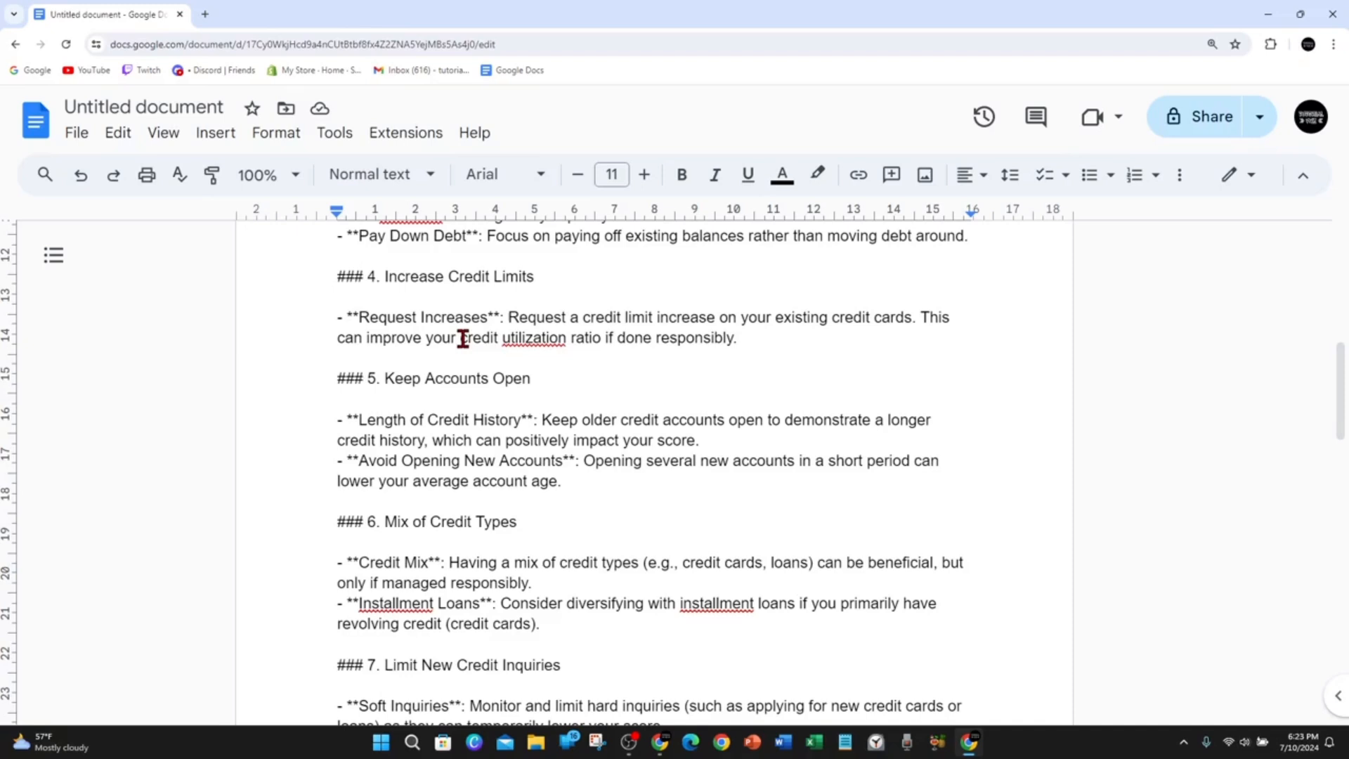
scroll(down, 3)
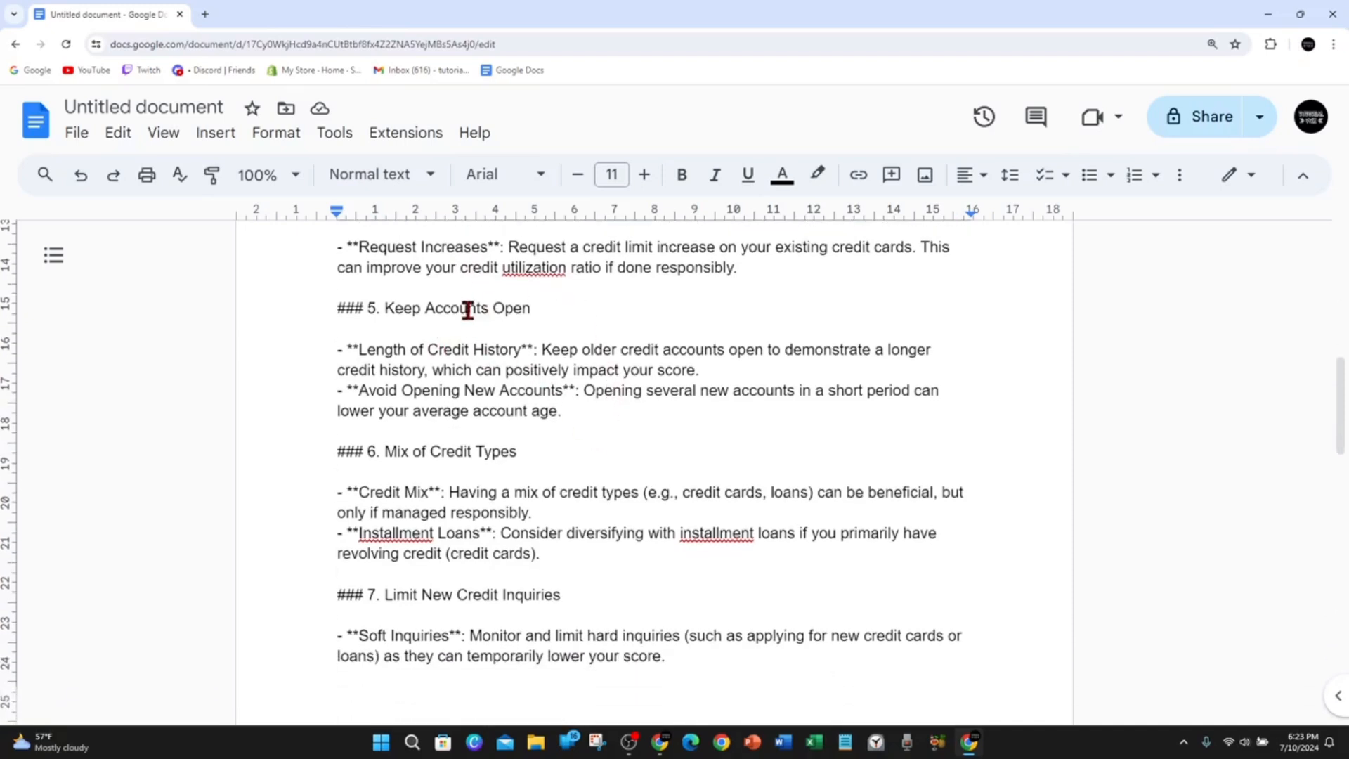
mouse_move(651, 408)
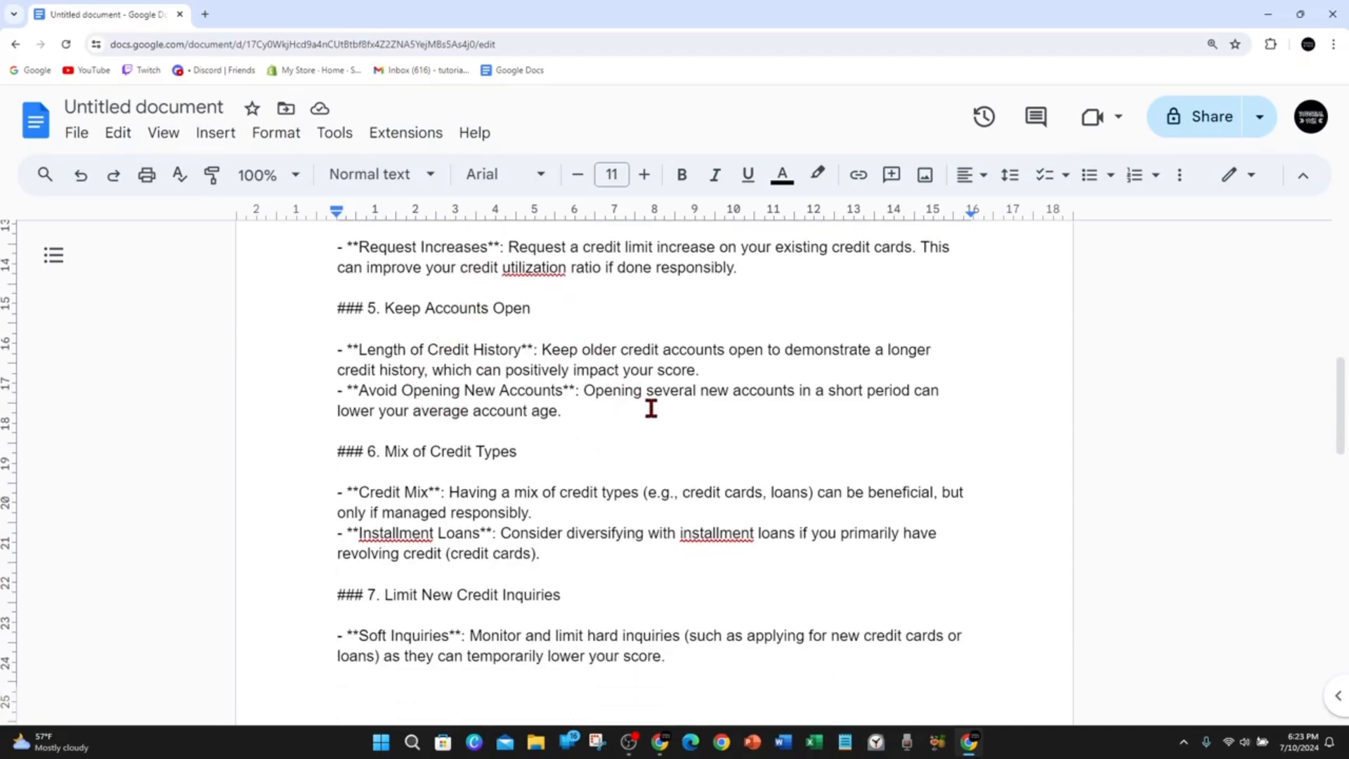
mouse_move(655, 407)
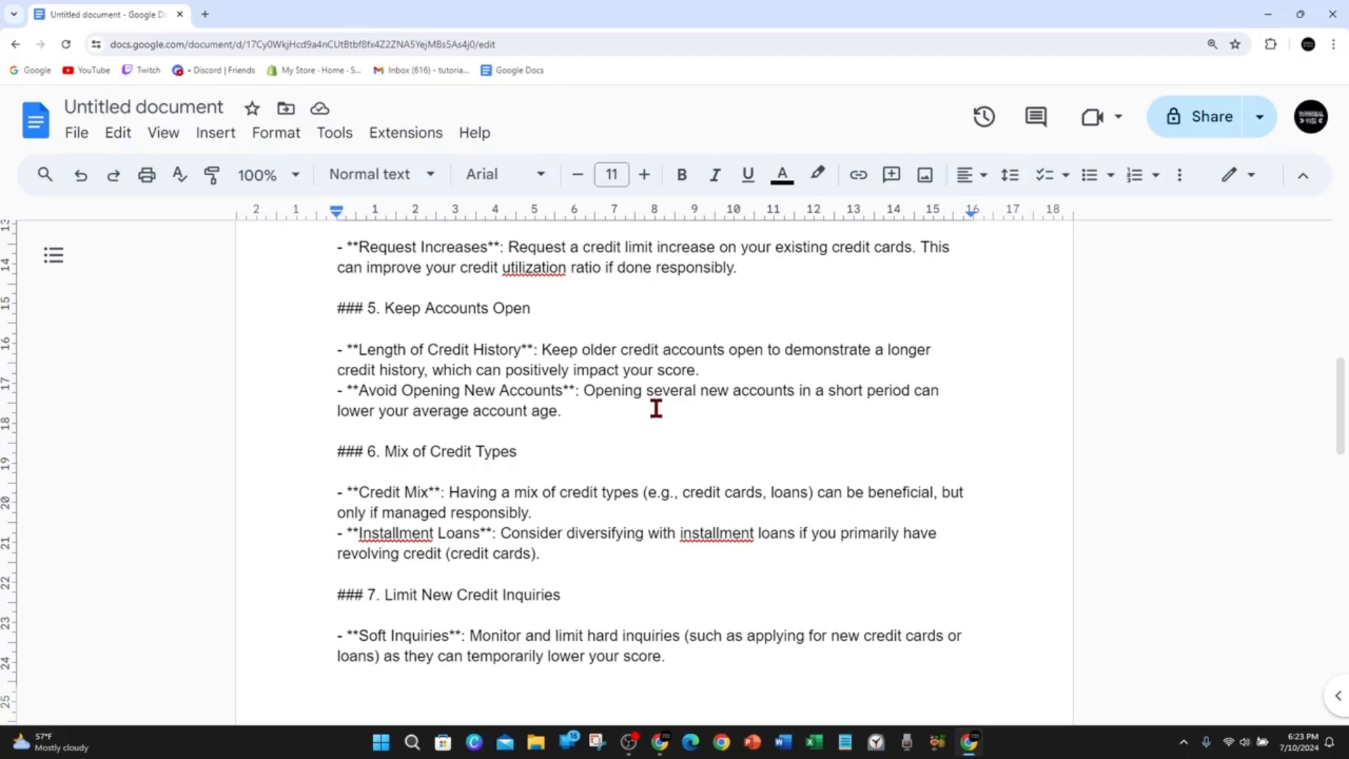
mouse_move(599, 369)
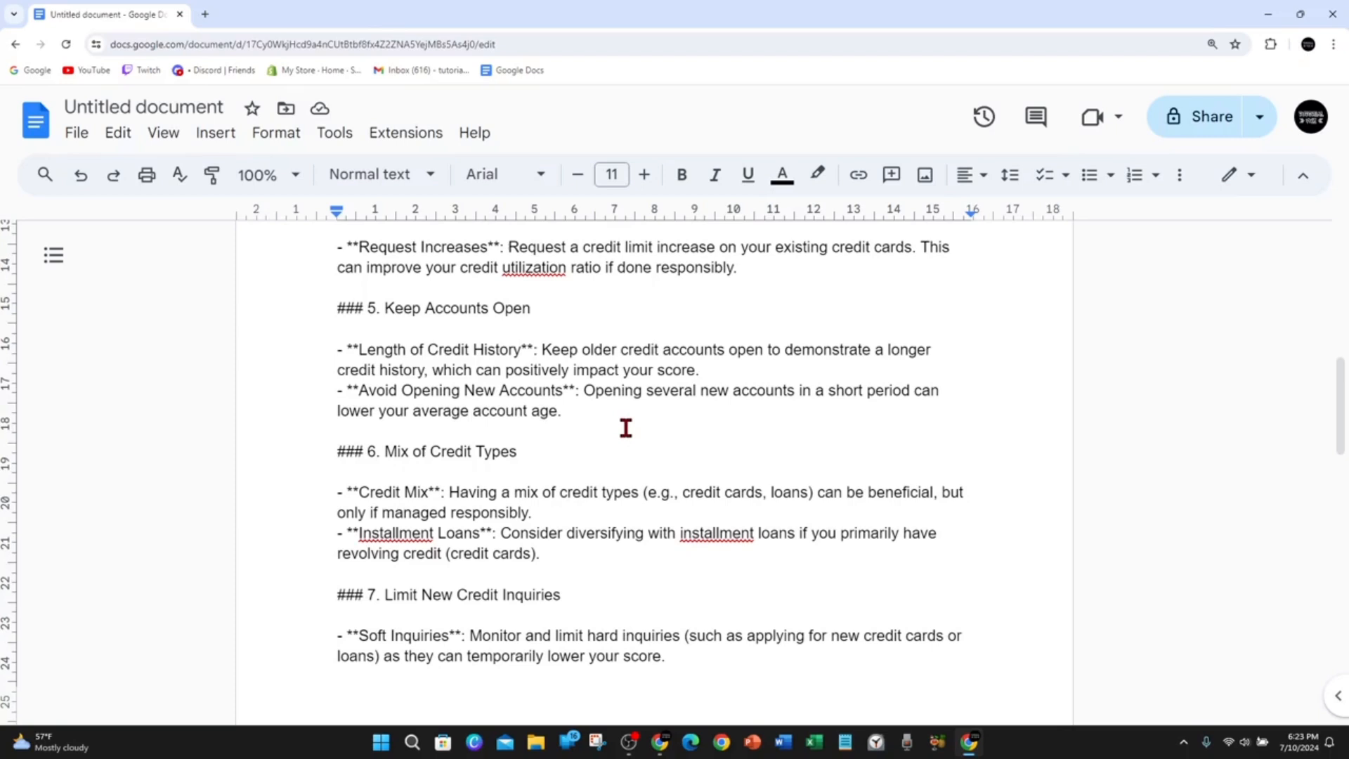
mouse_move(627, 414)
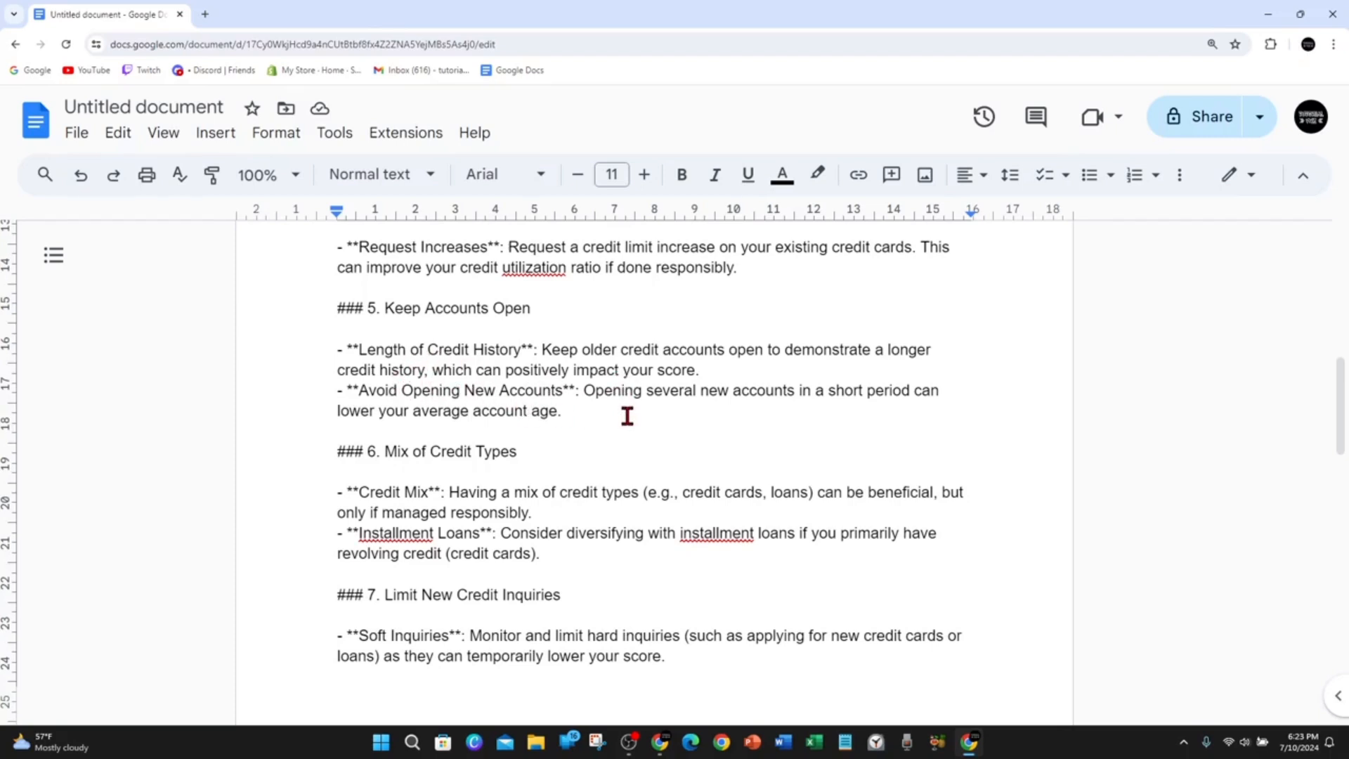
mouse_move(621, 416)
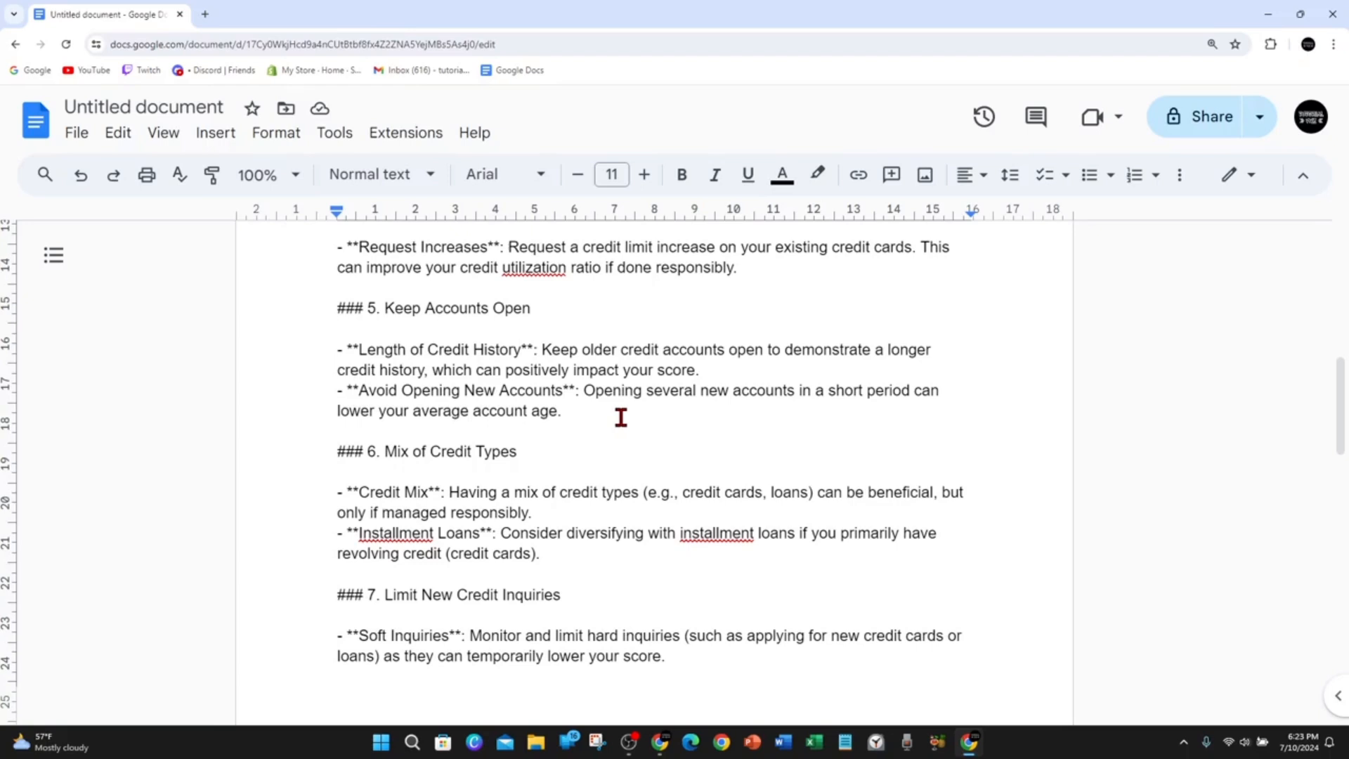
scroll(down, 3)
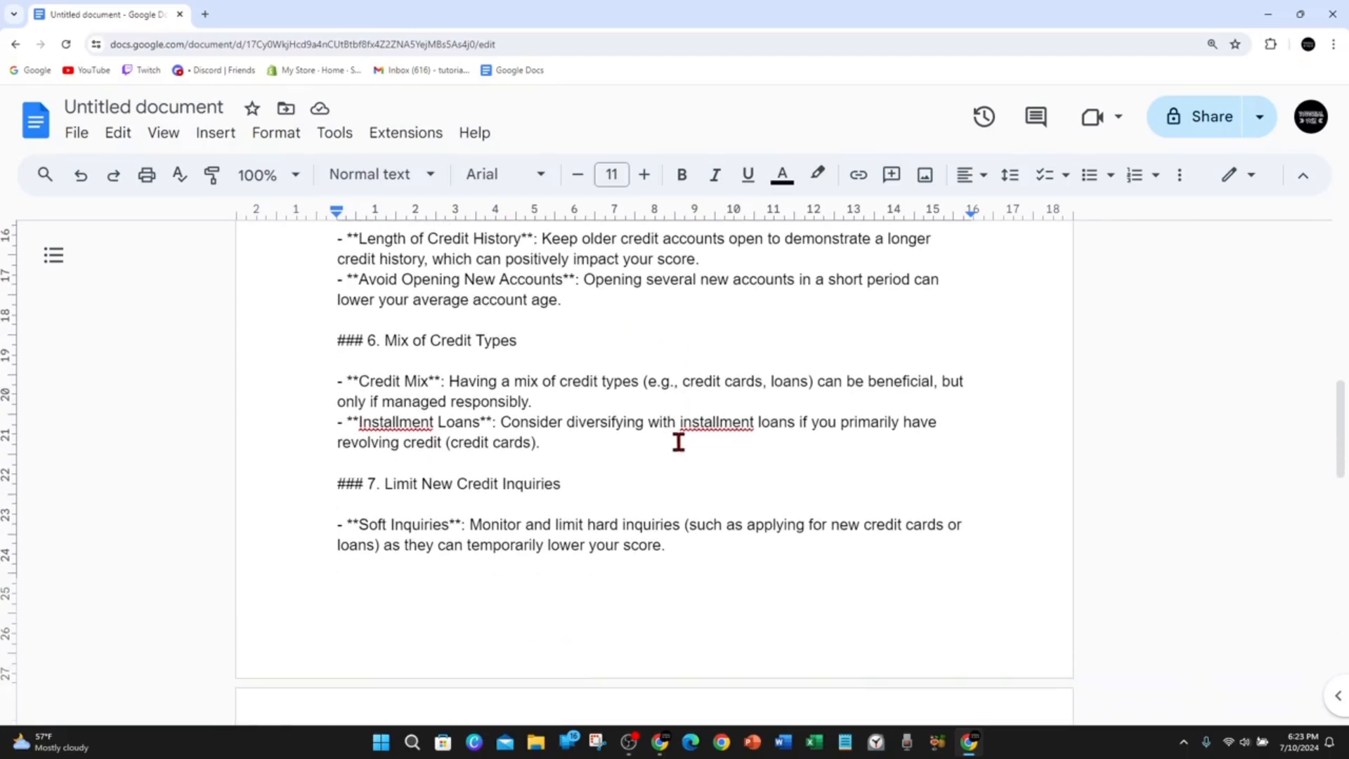
scroll(up, 3)
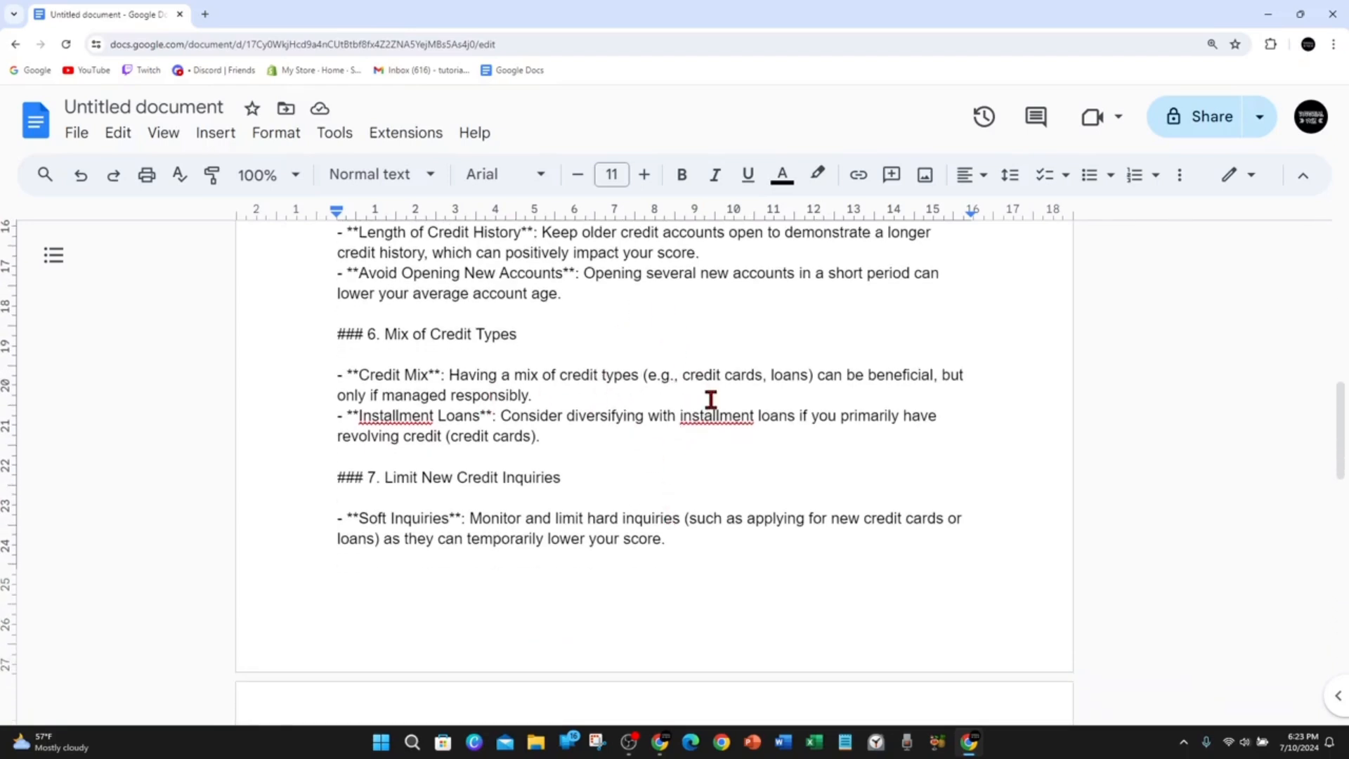
mouse_move(864, 375)
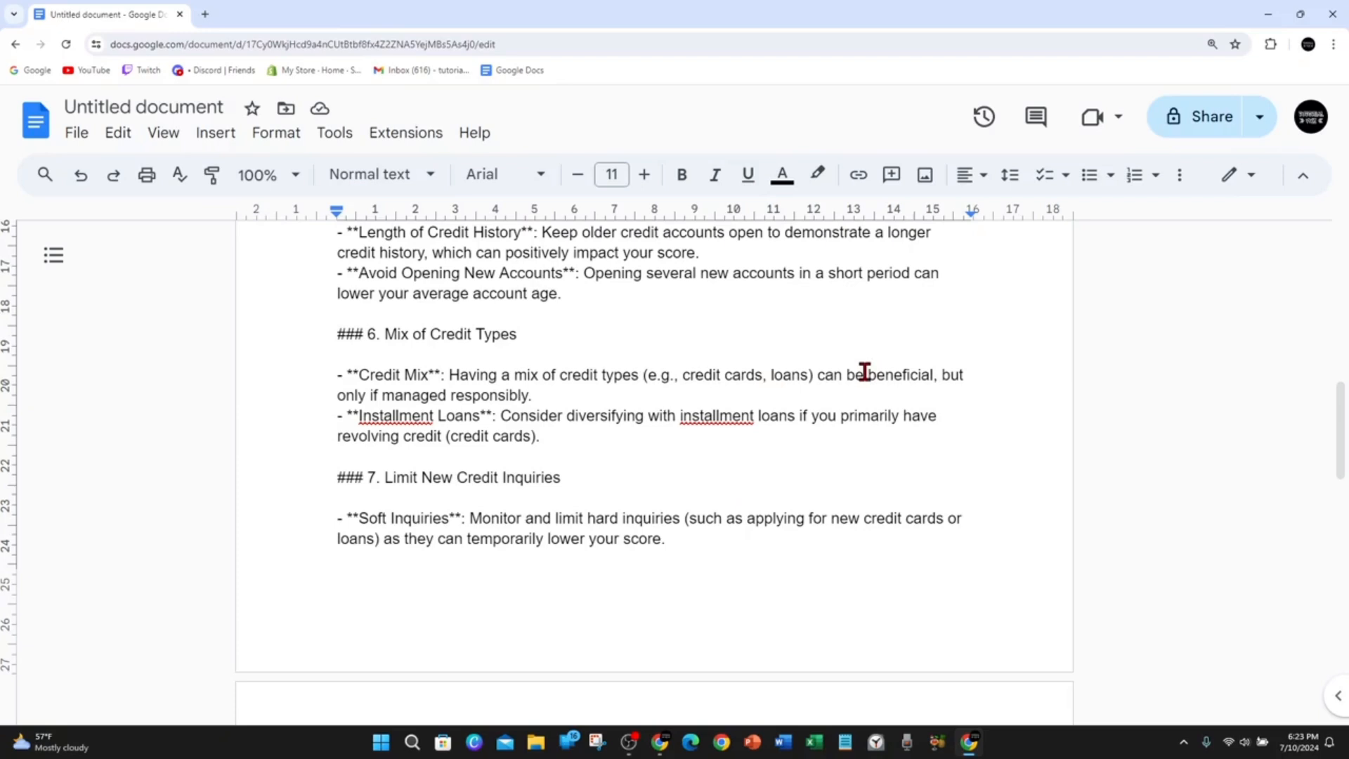
mouse_move(373, 402)
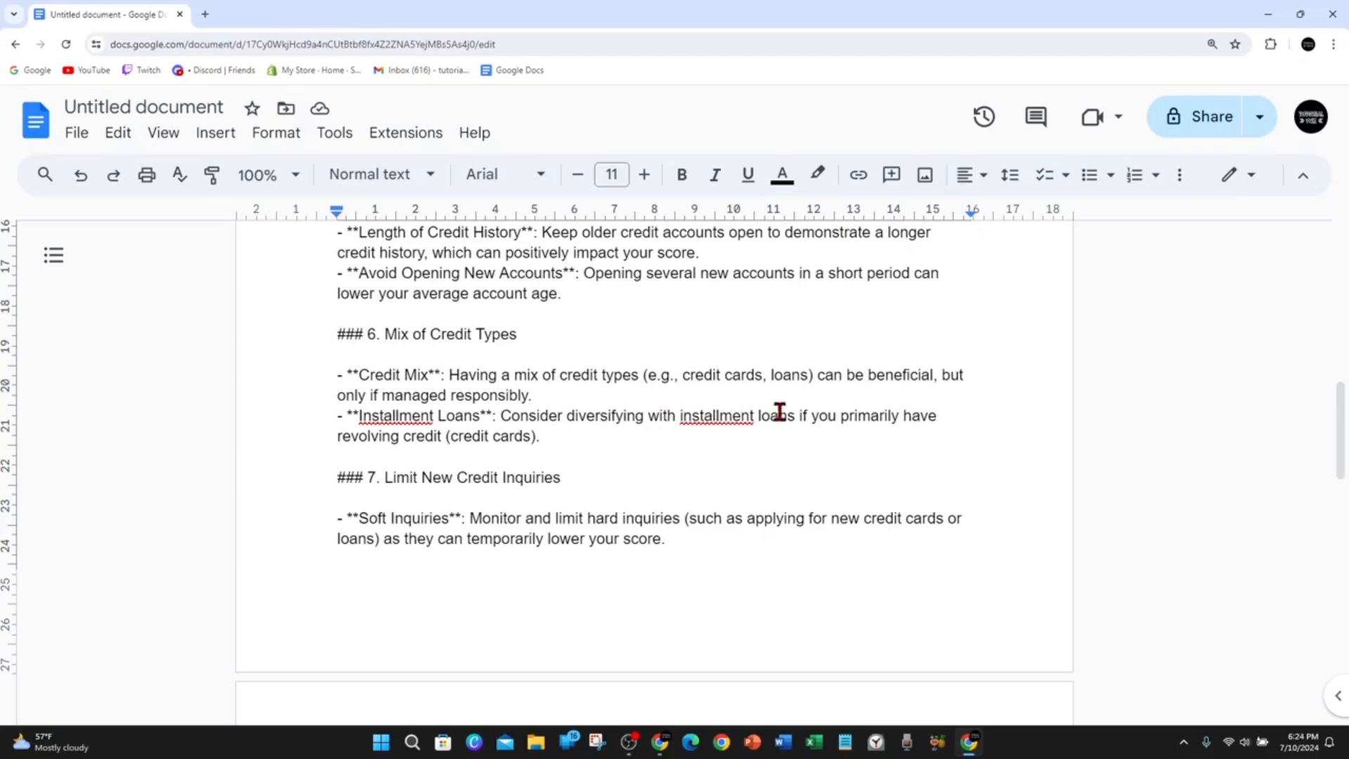
mouse_move(775, 442)
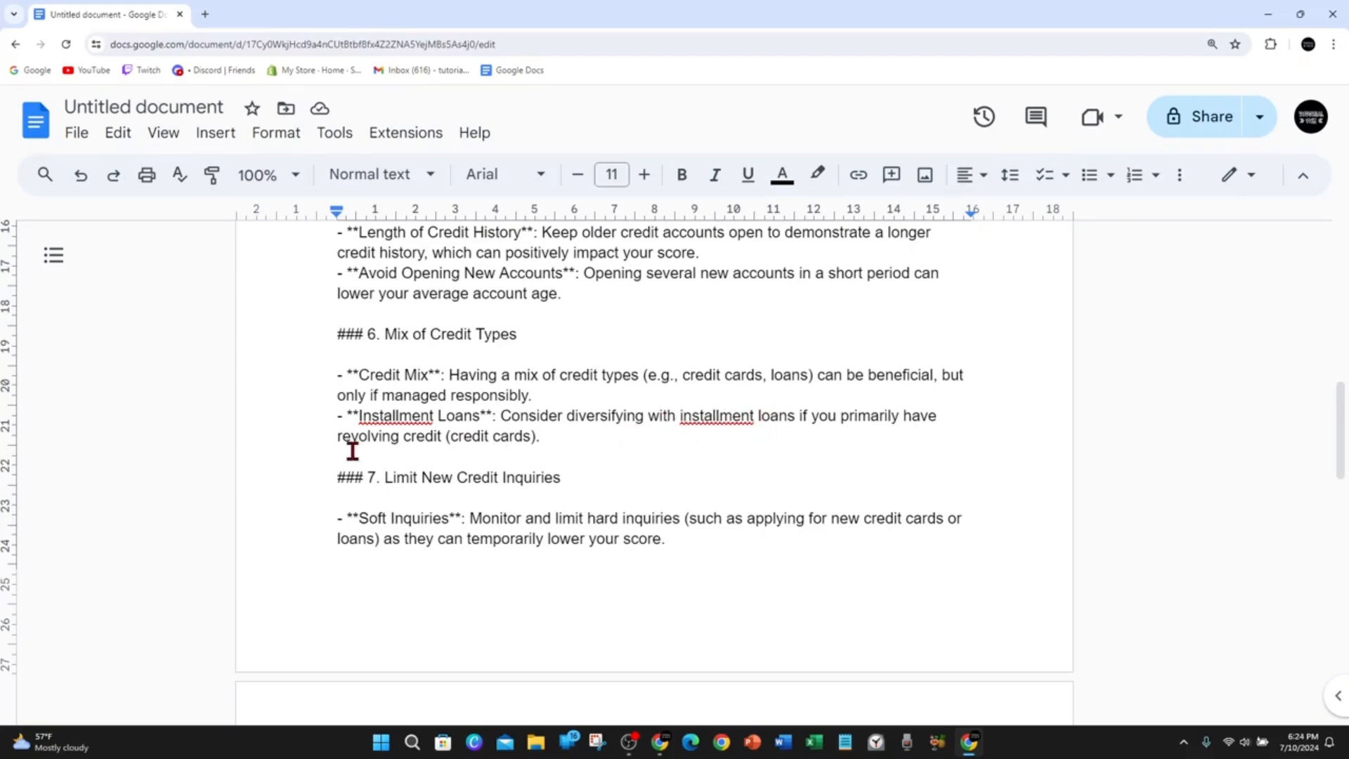
mouse_move(612, 487)
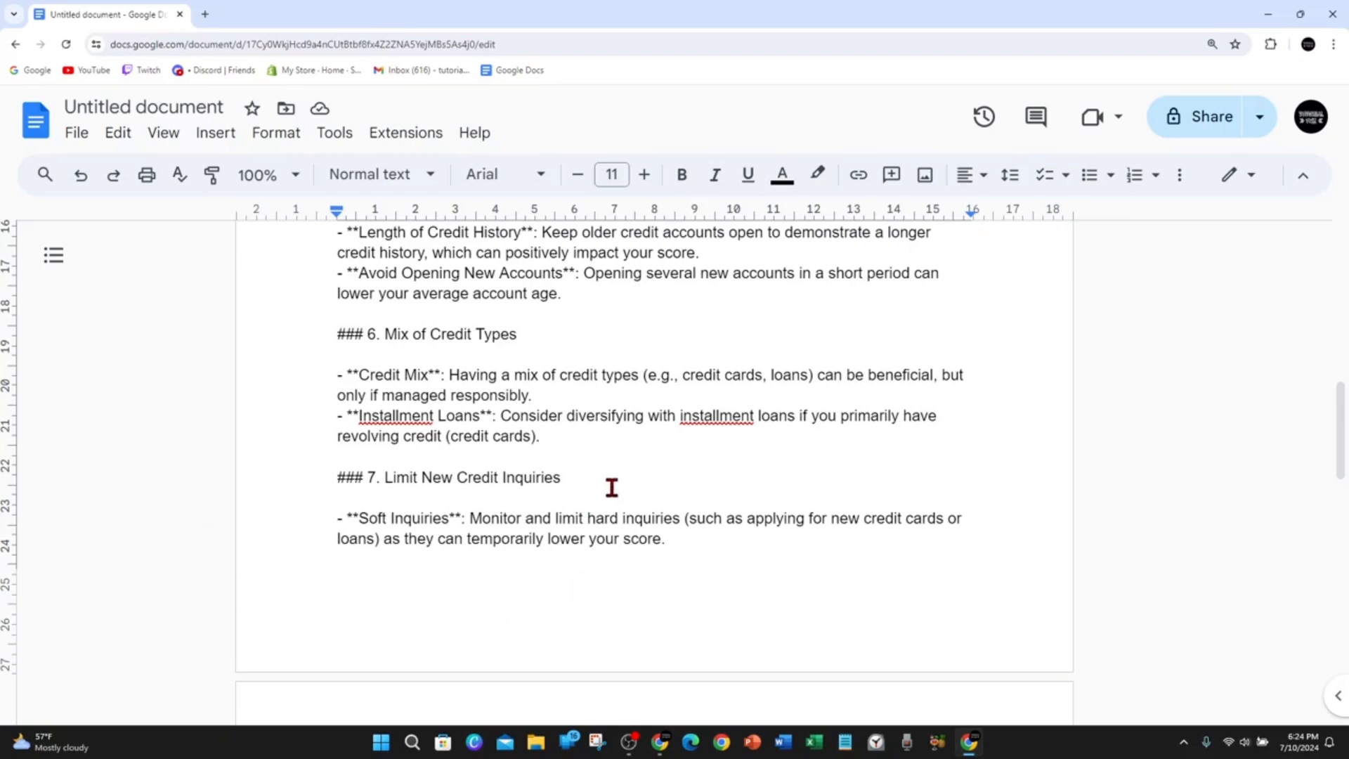
scroll(down, 3)
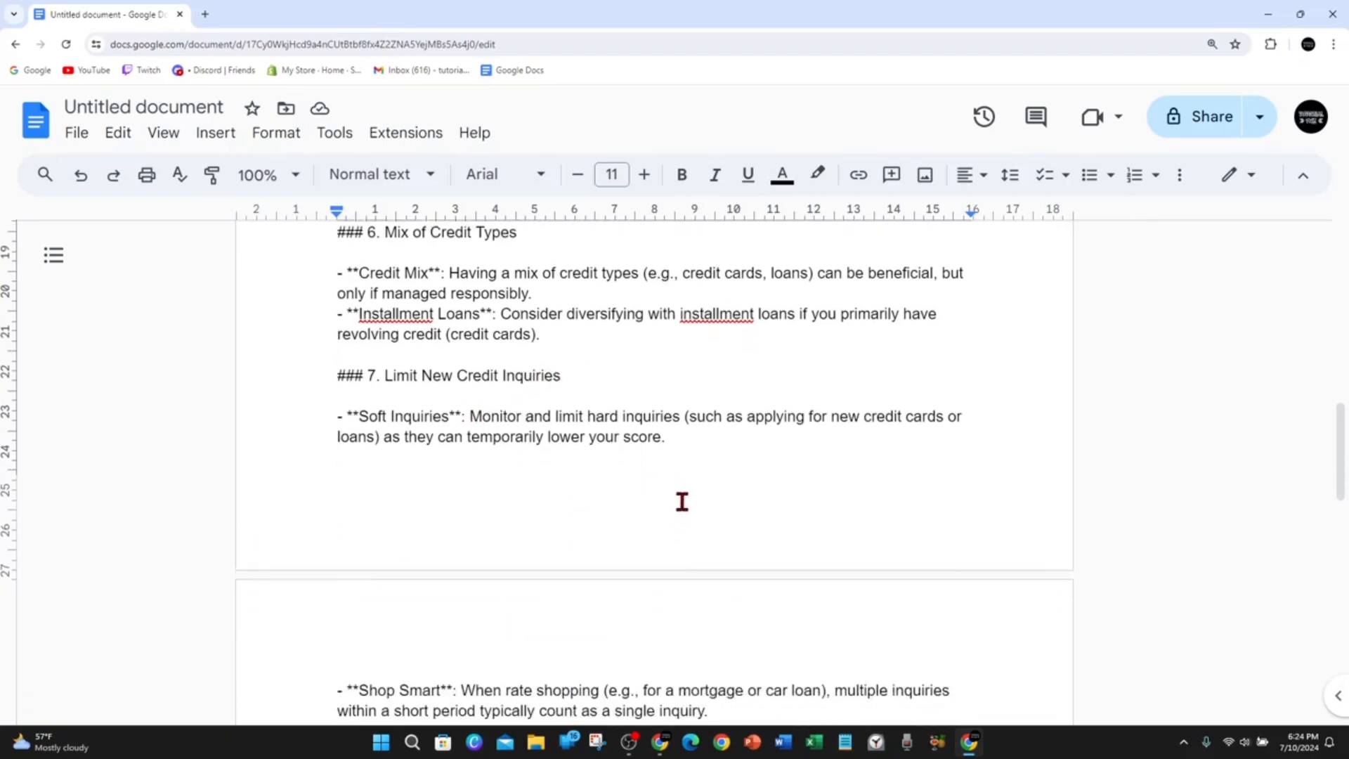
scroll(down, 3)
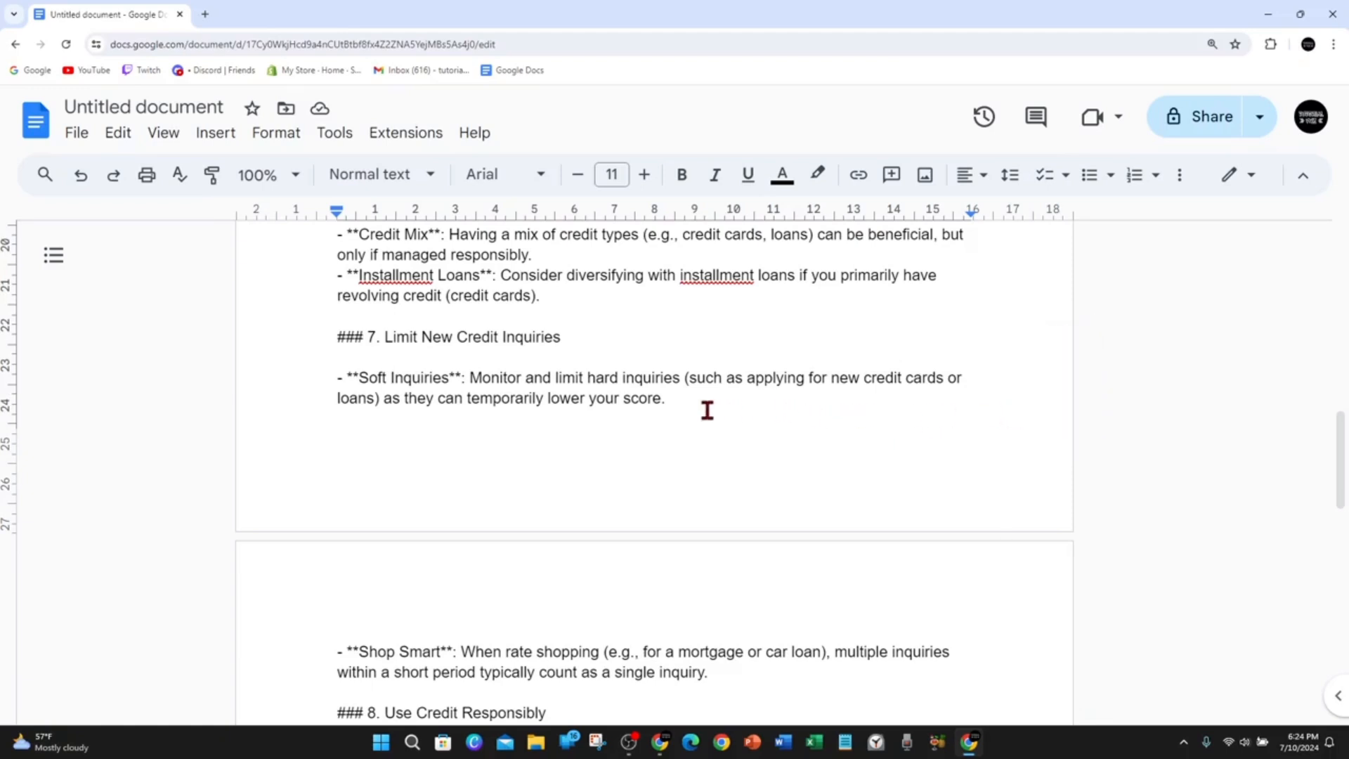
mouse_move(548, 414)
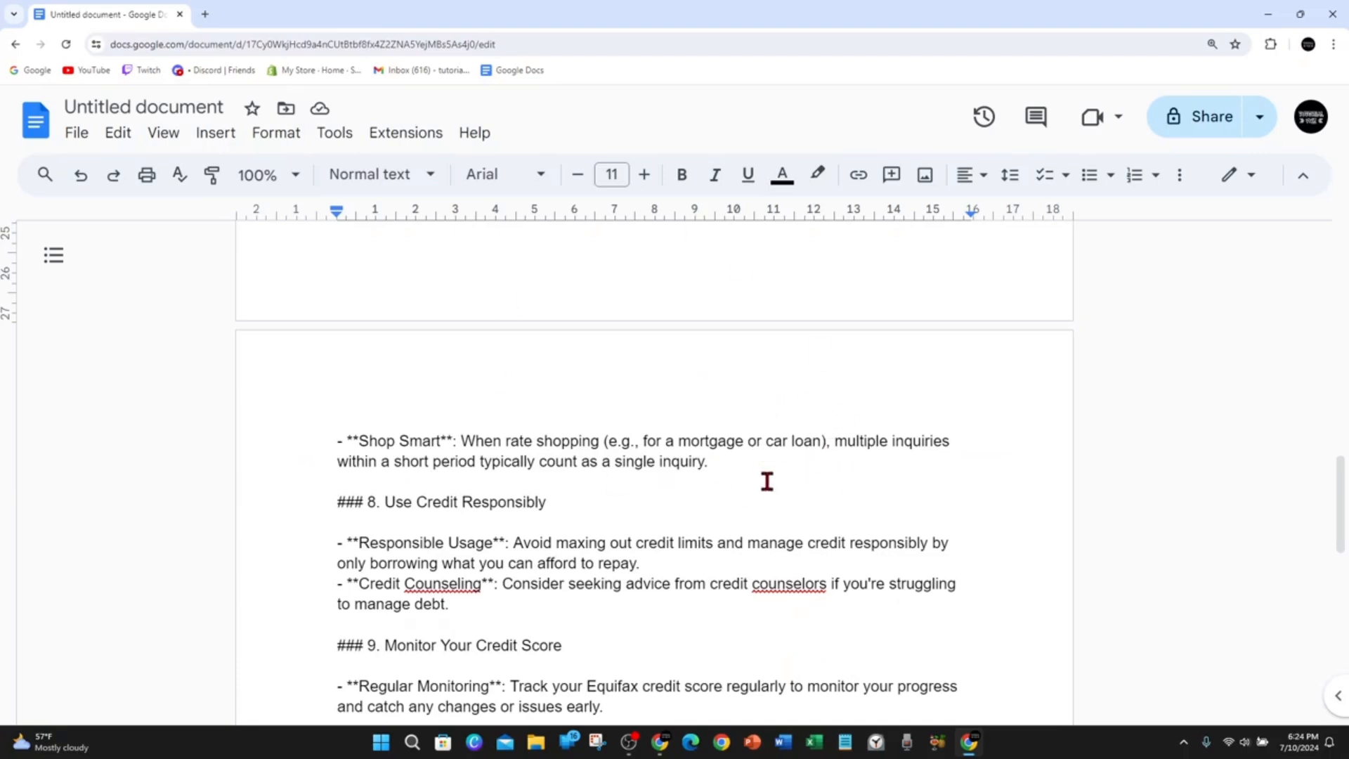
mouse_move(767, 473)
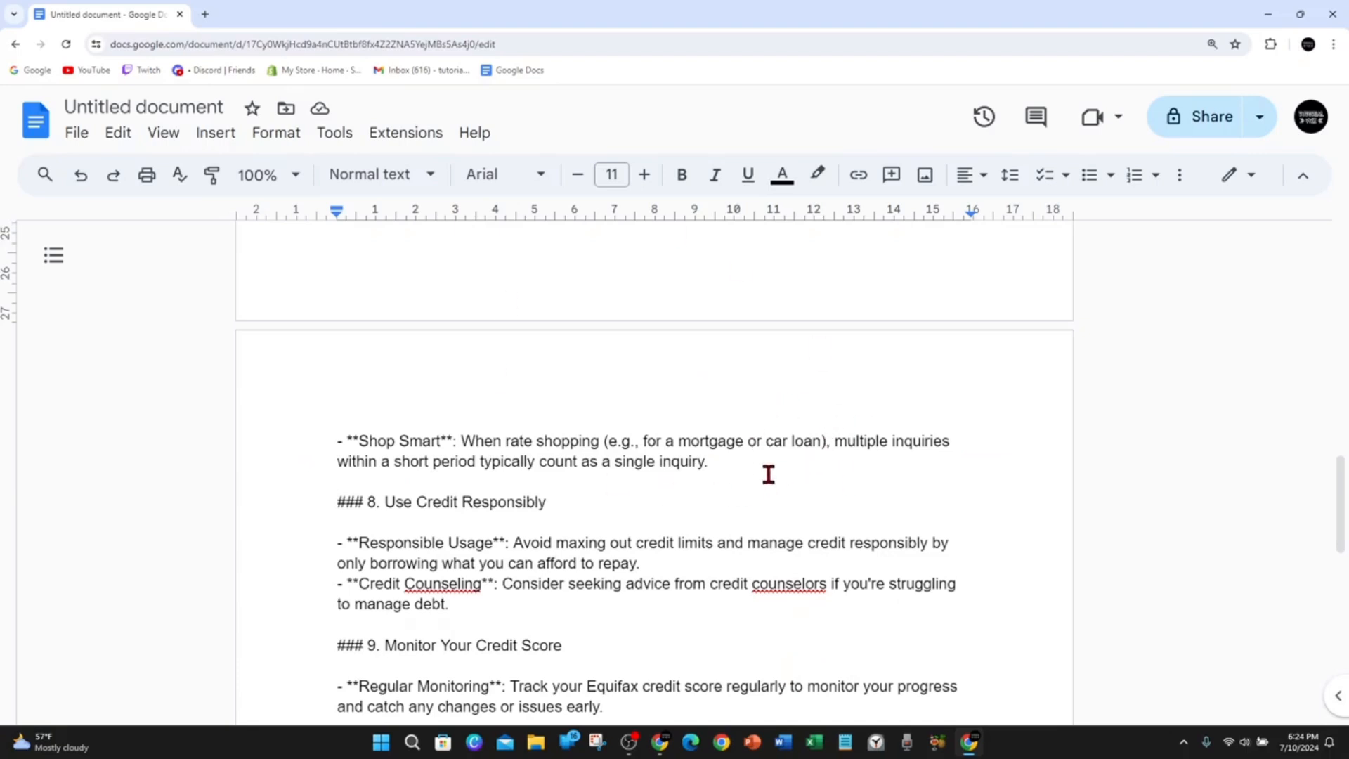
mouse_move(773, 472)
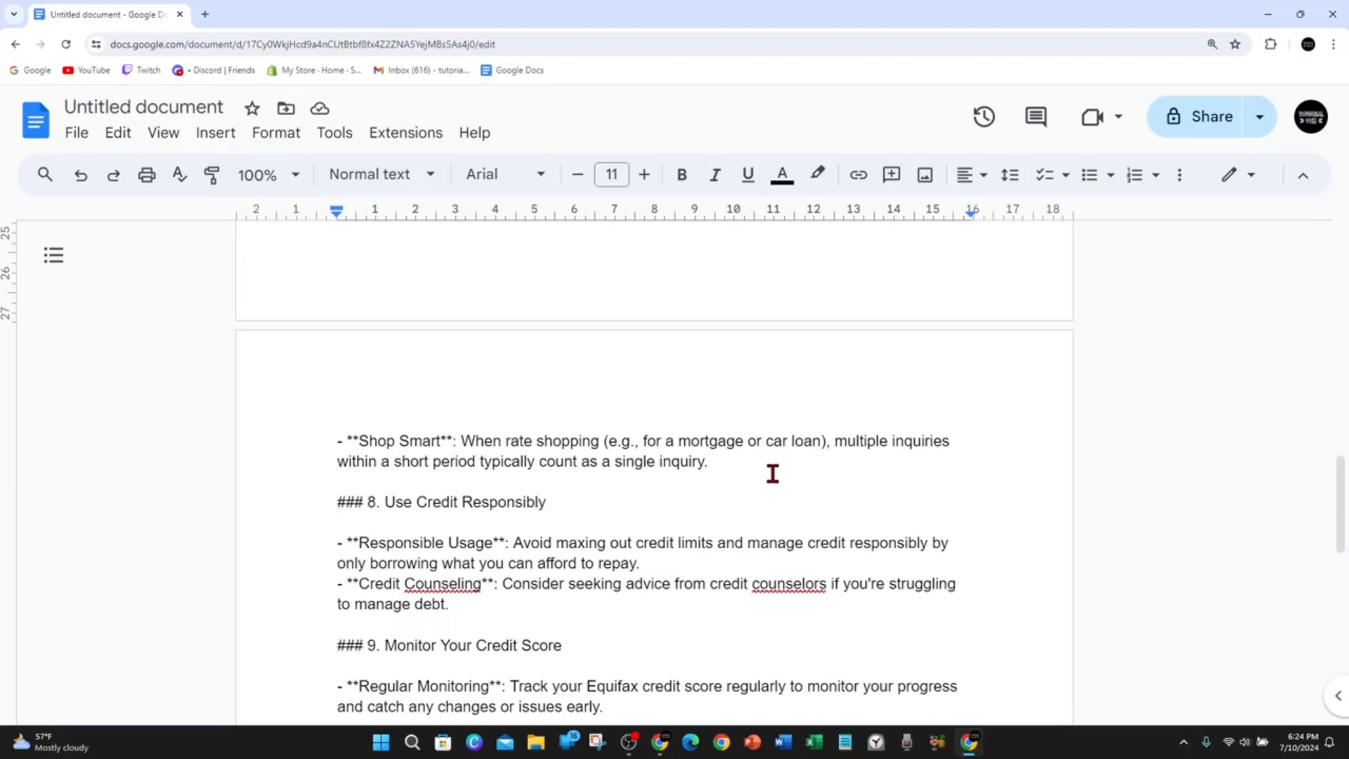
scroll(down, 3)
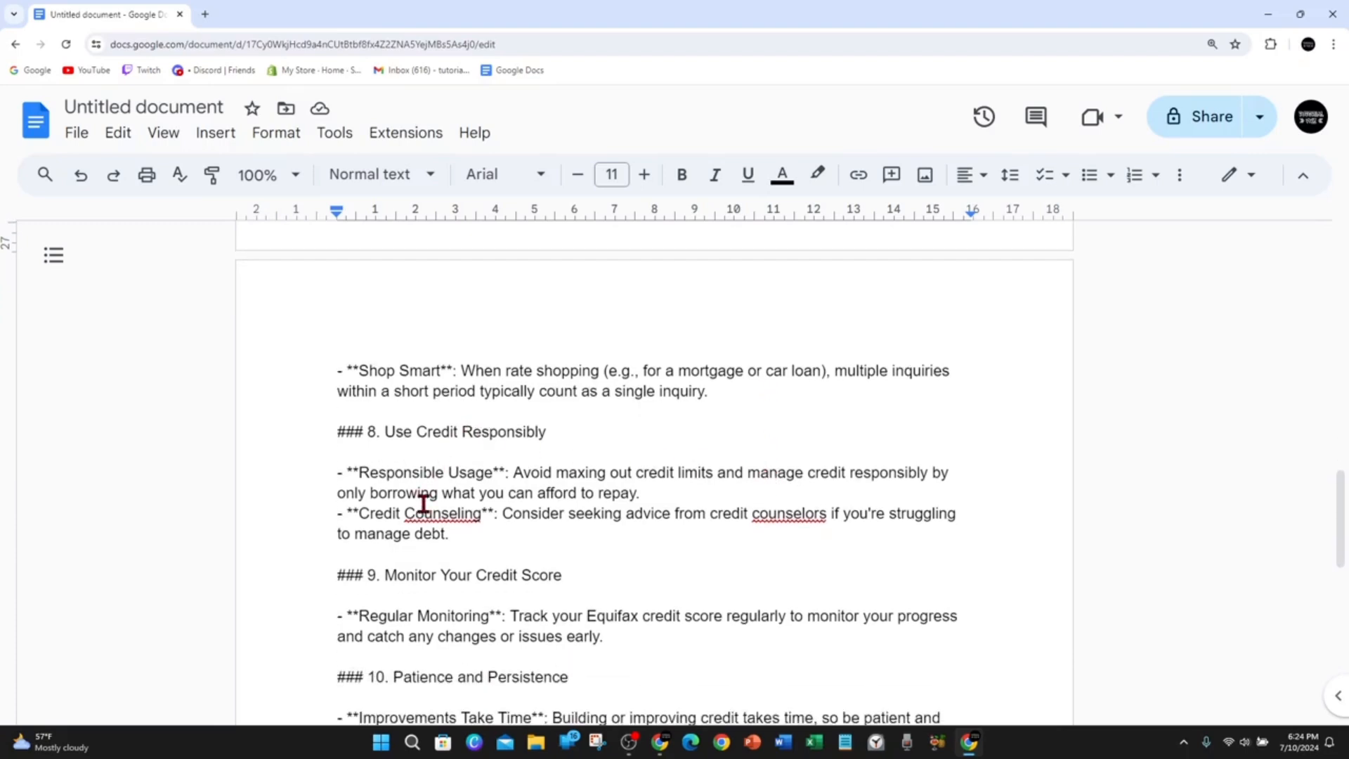
mouse_move(591, 494)
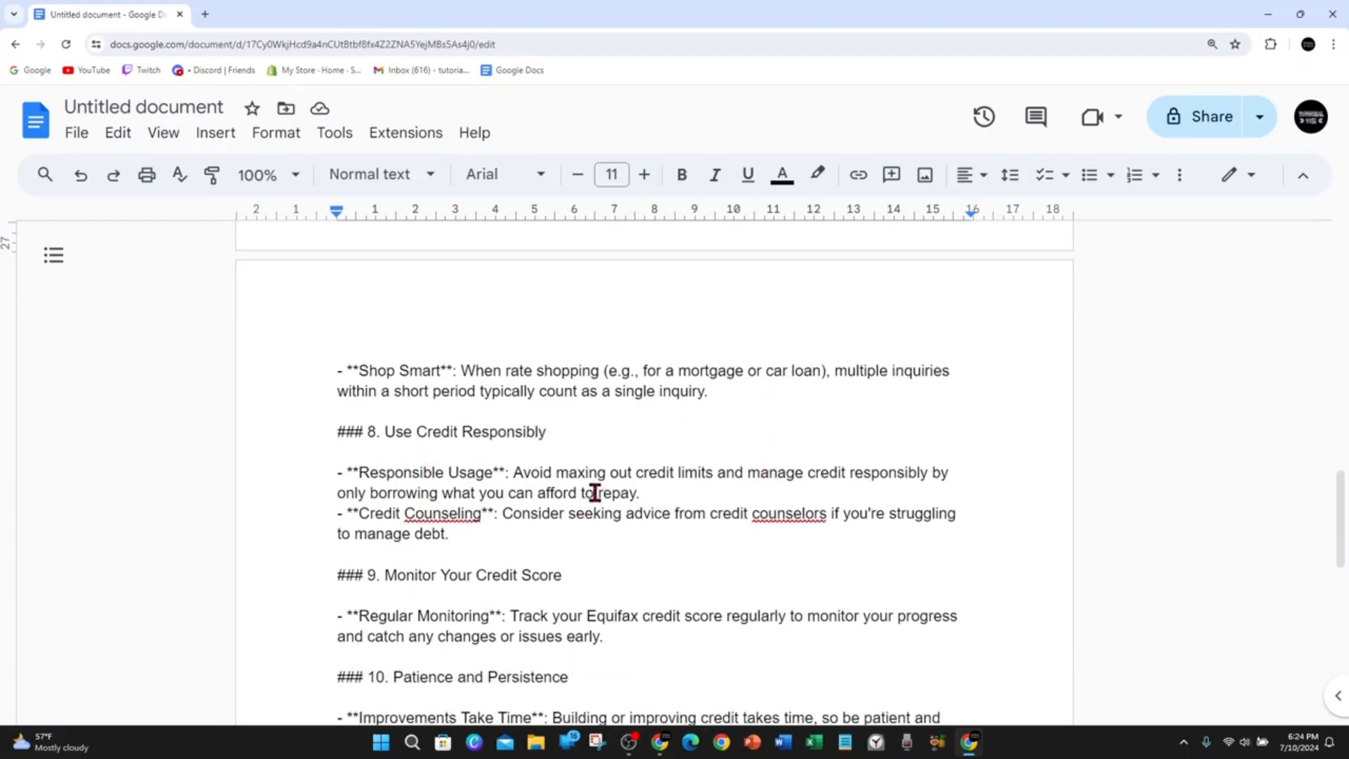
mouse_move(686, 475)
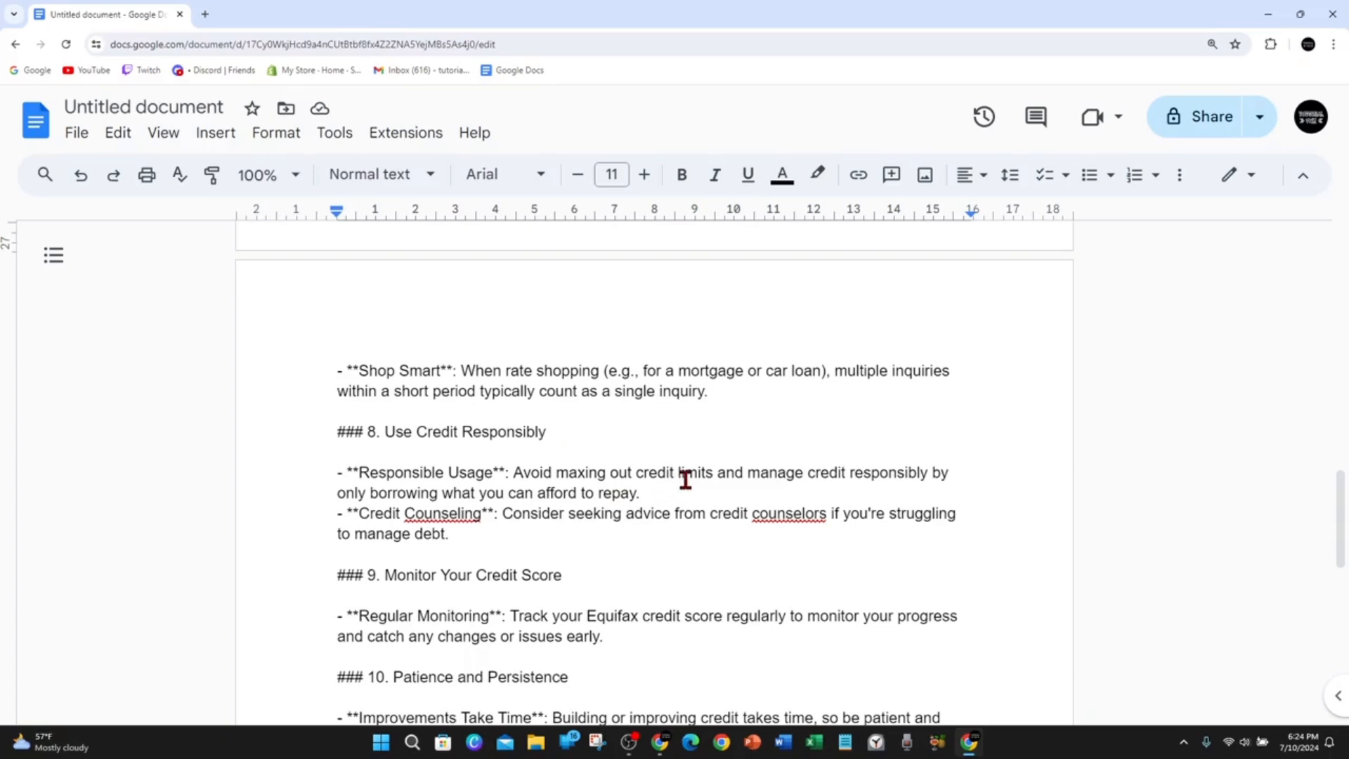
mouse_move(733, 472)
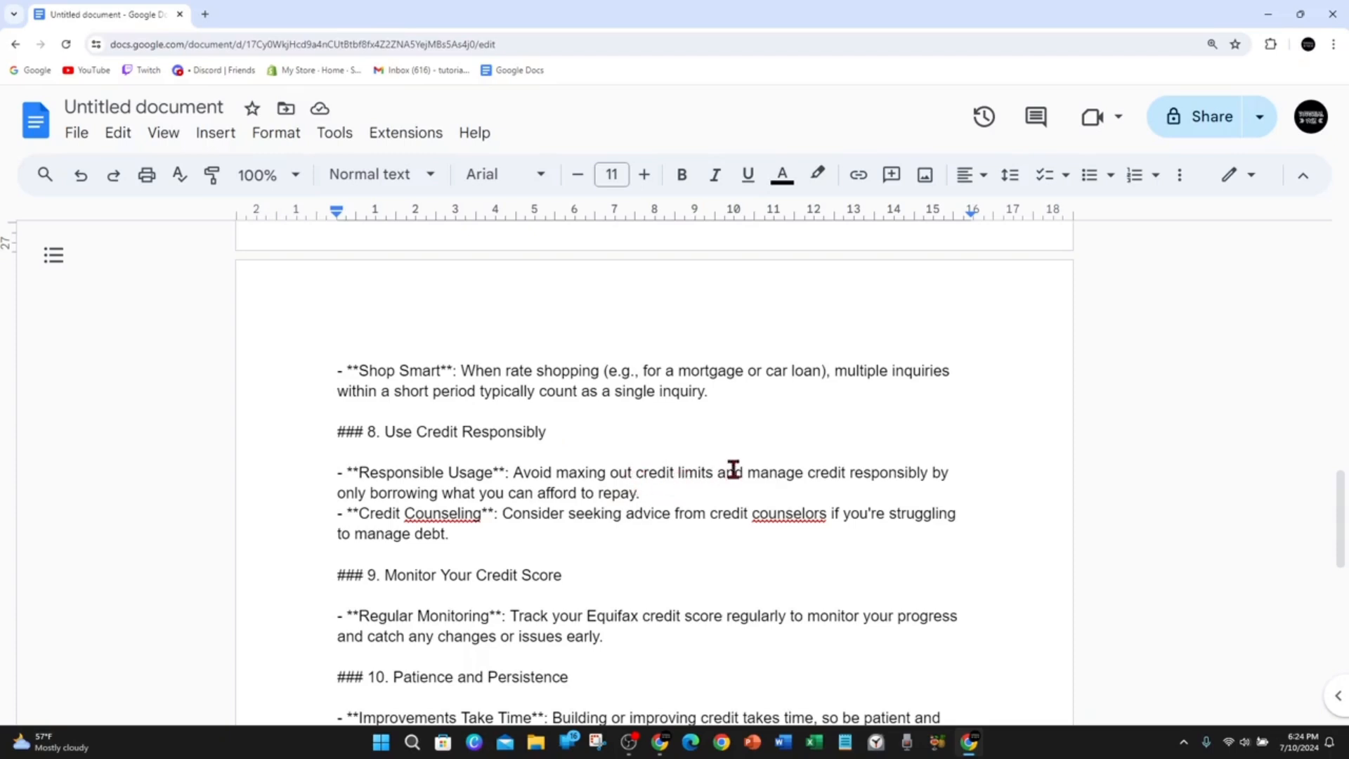
mouse_move(485, 543)
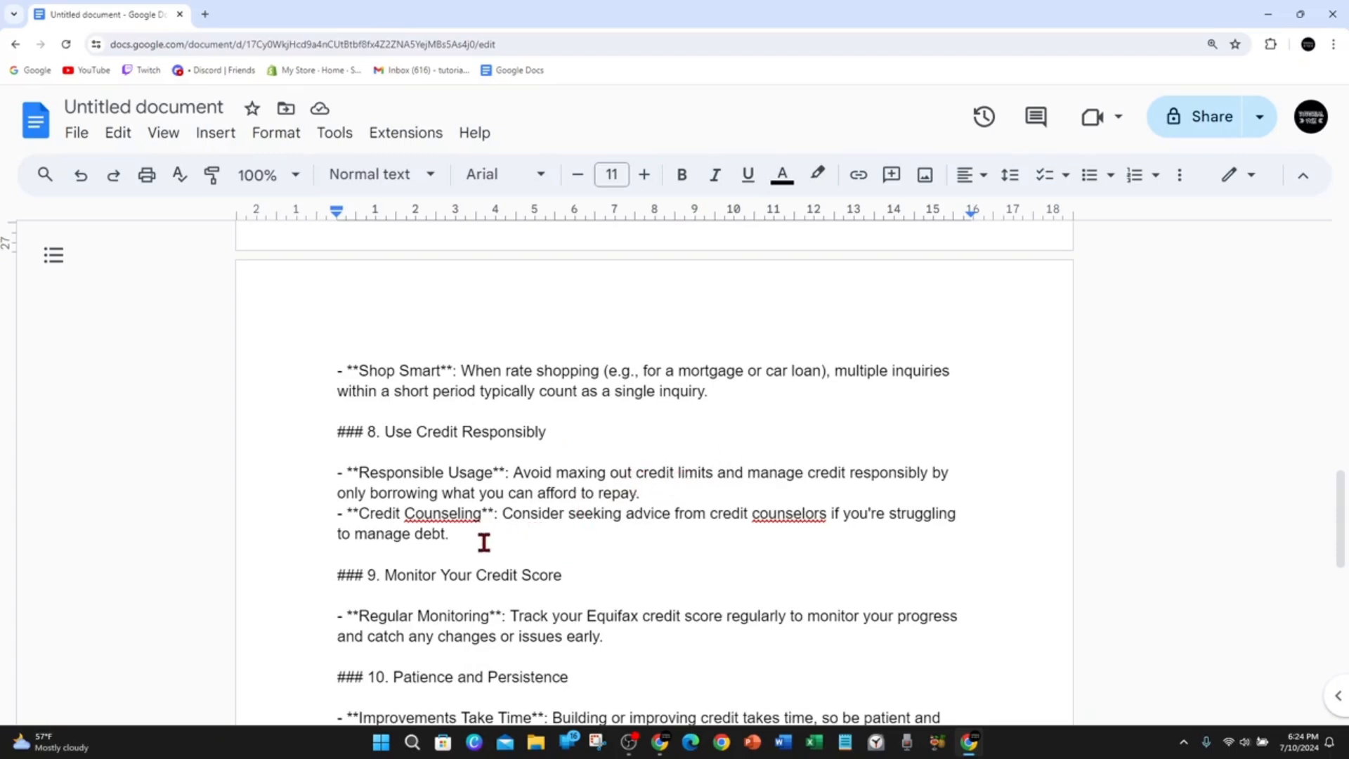
mouse_move(413, 525)
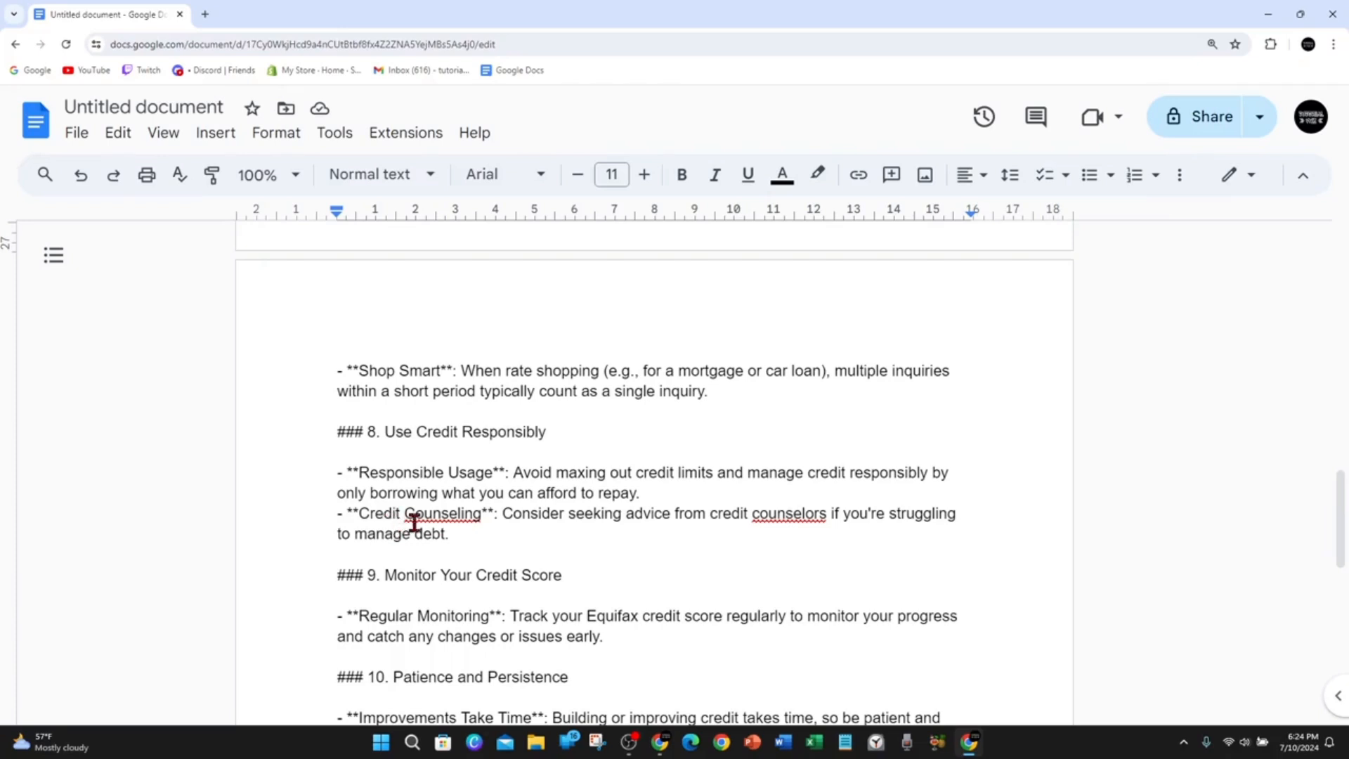
mouse_move(757, 515)
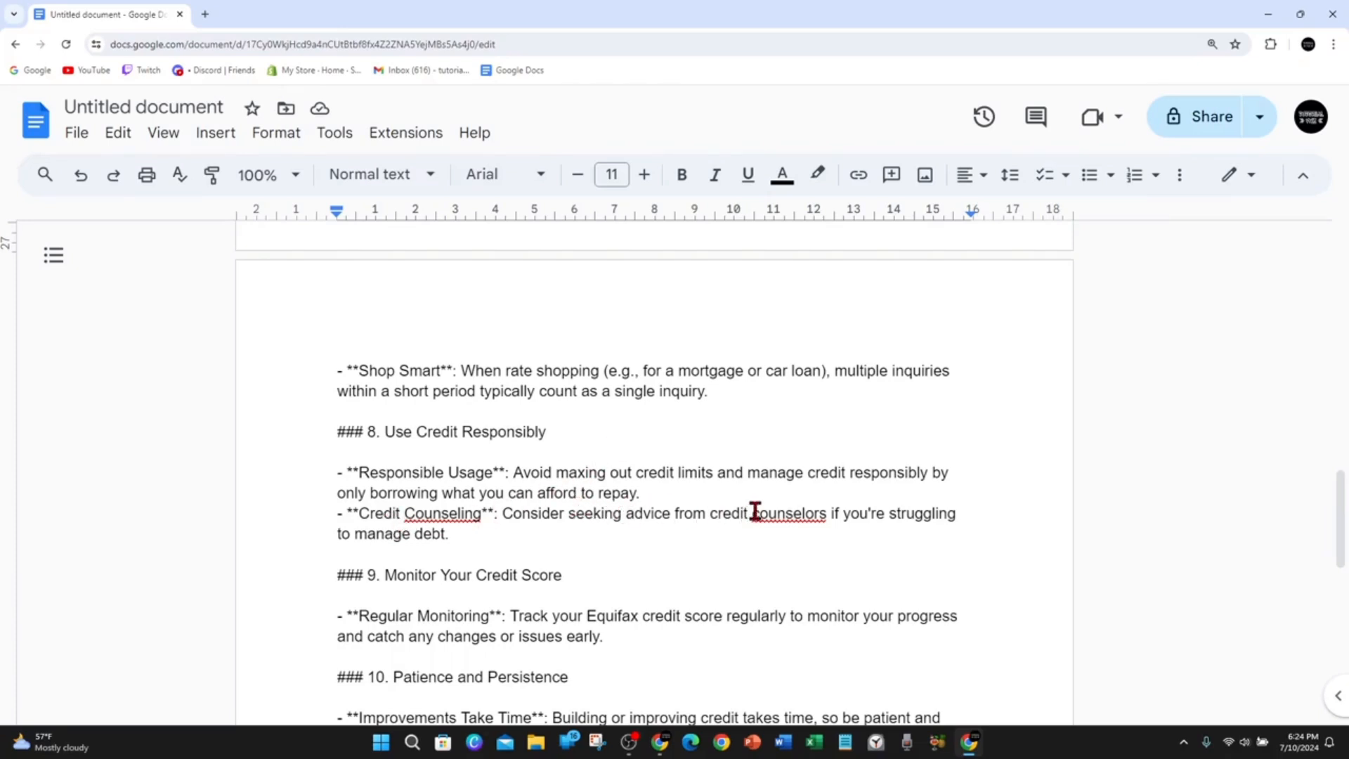
scroll(down, 3)
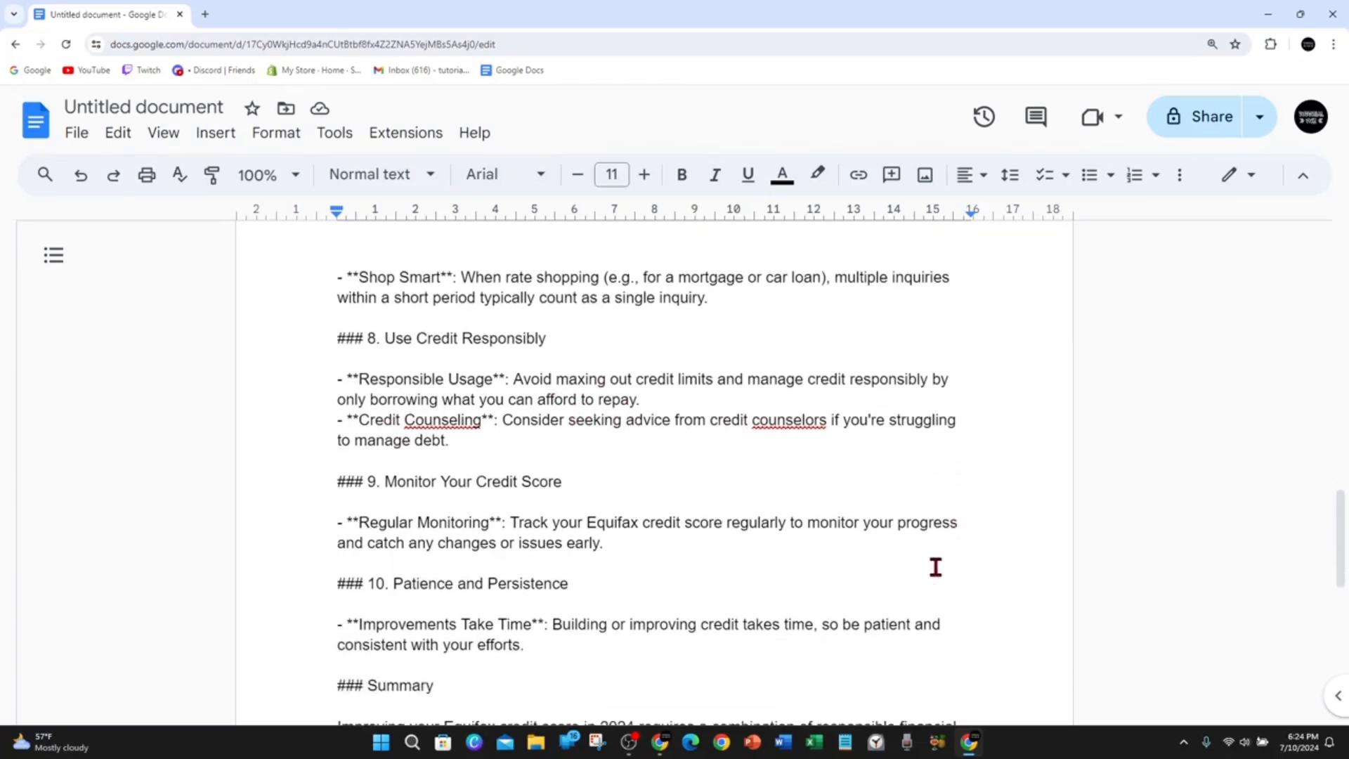
scroll(down, 3)
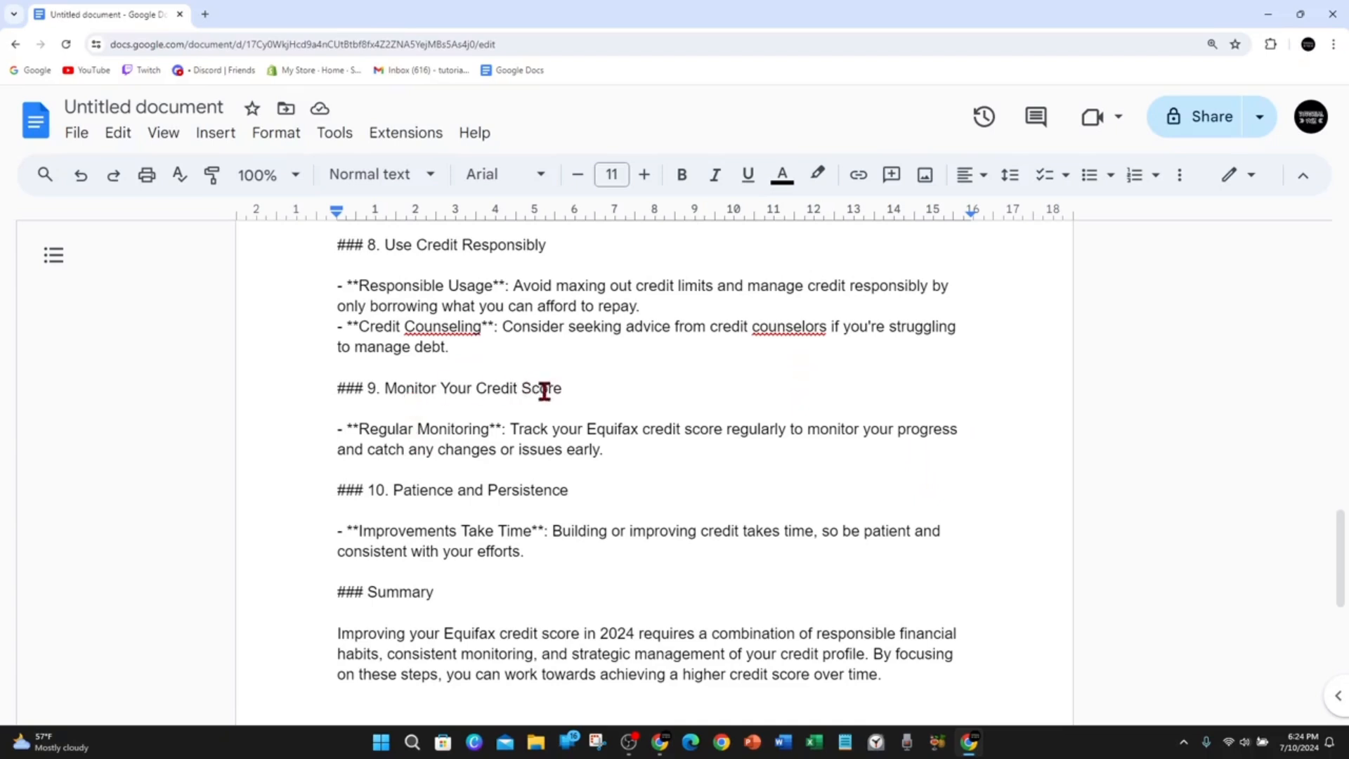
mouse_move(742, 453)
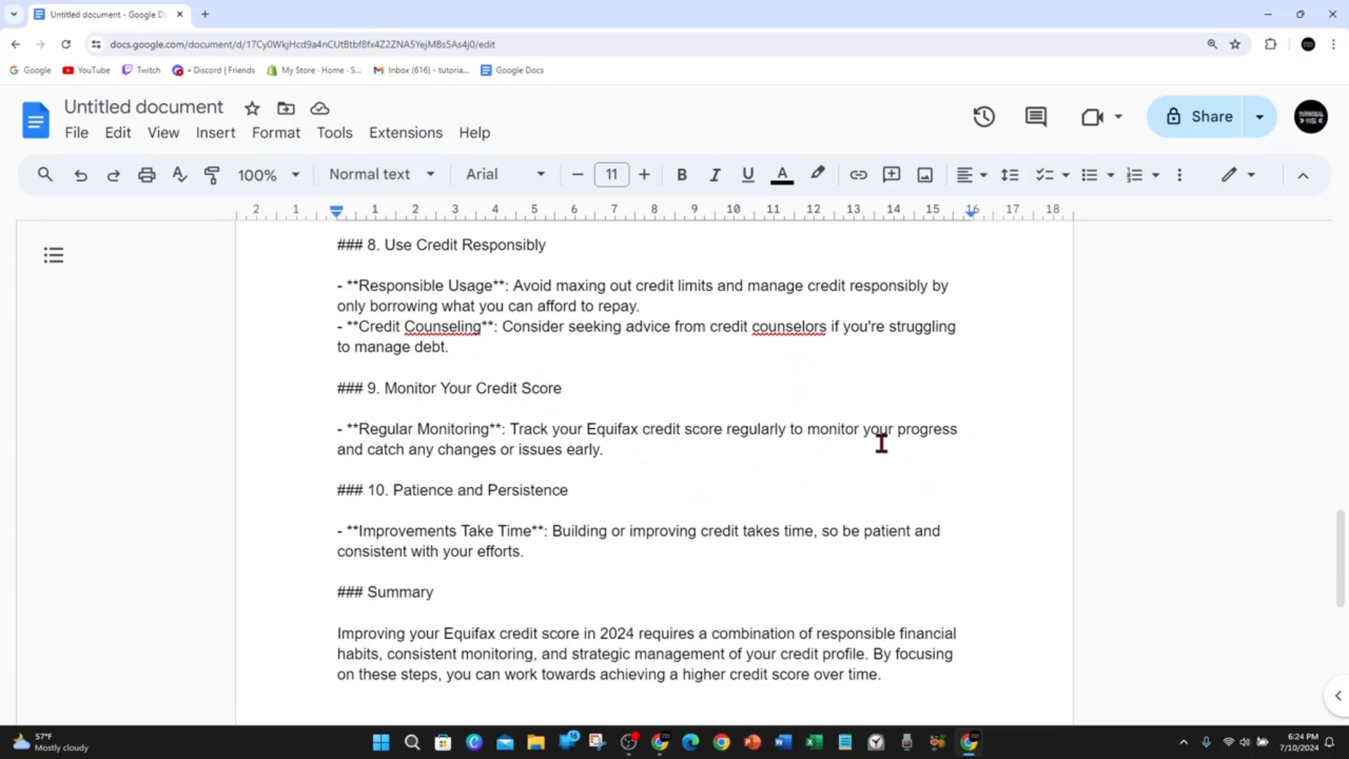
scroll(down, 3)
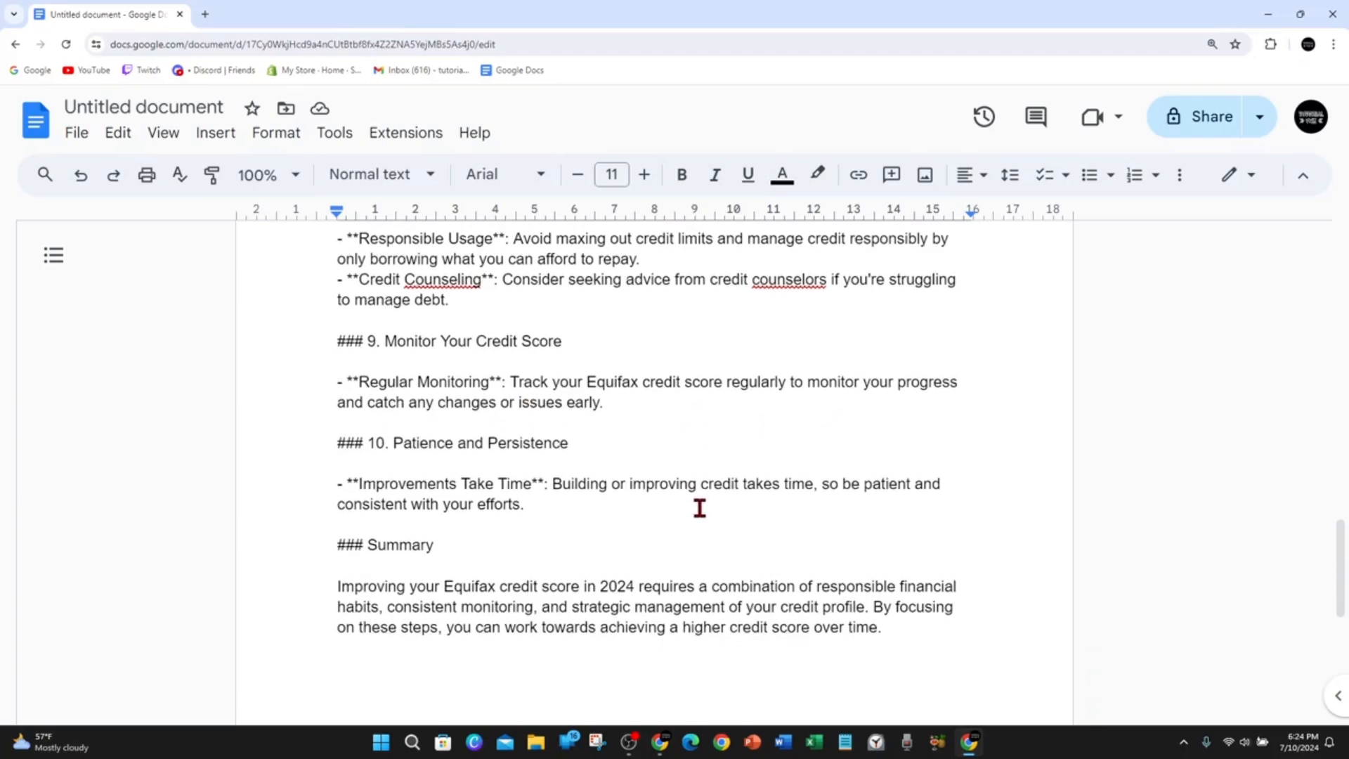
scroll(down, 3)
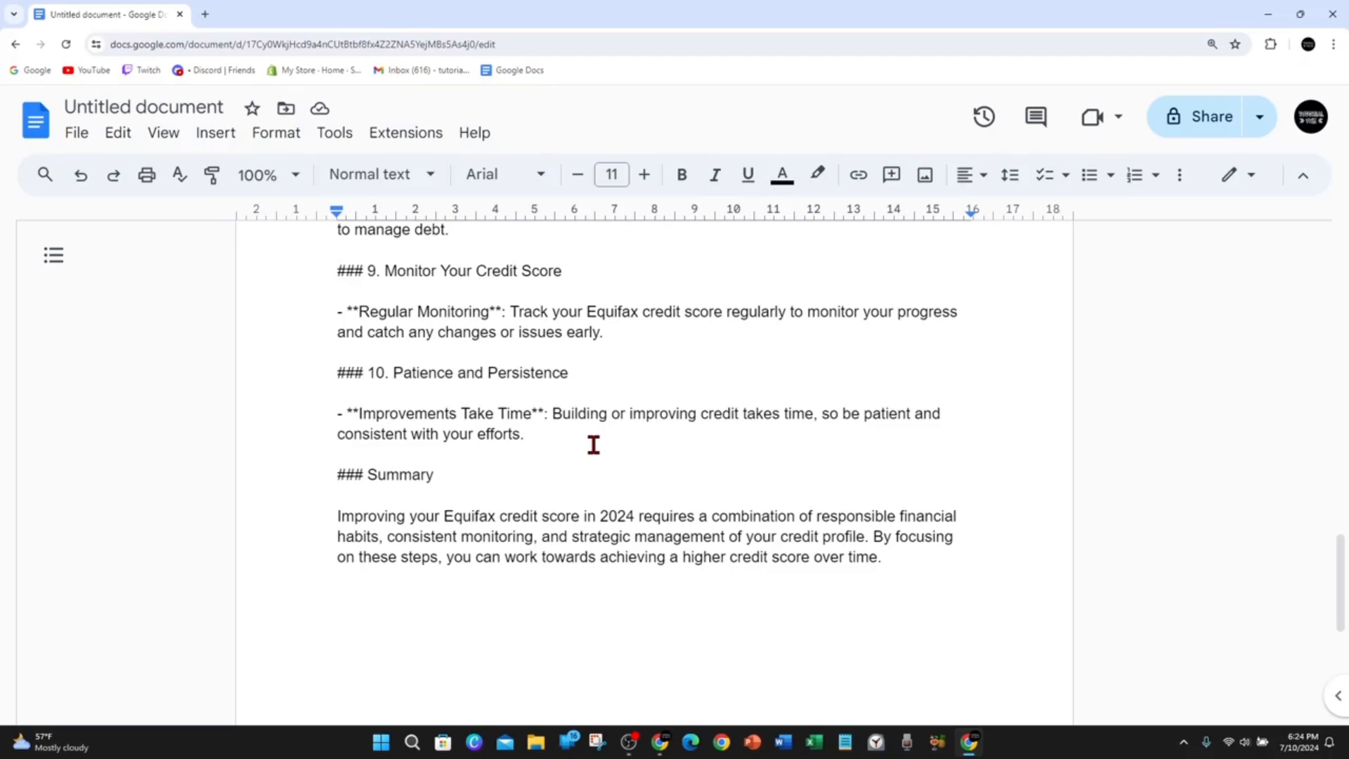
scroll(down, 3)
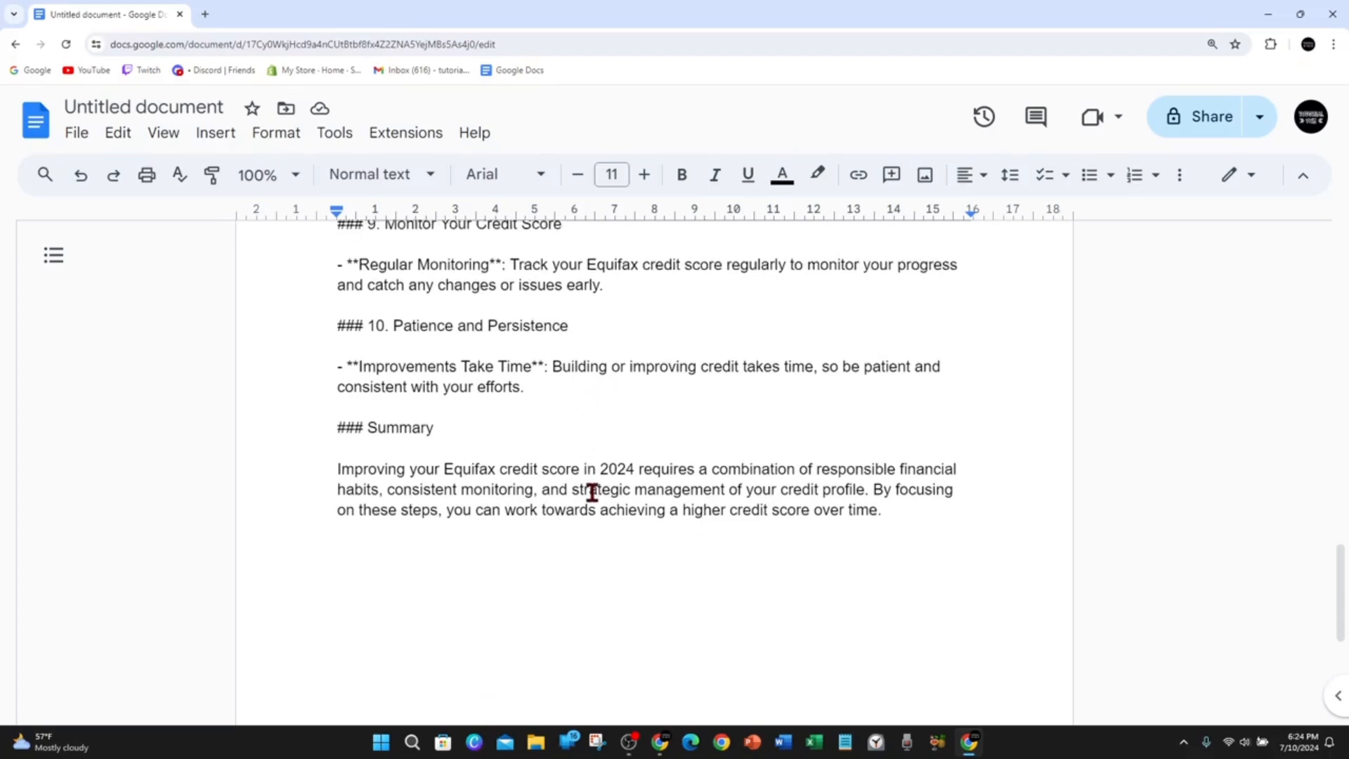
scroll(down, 3)
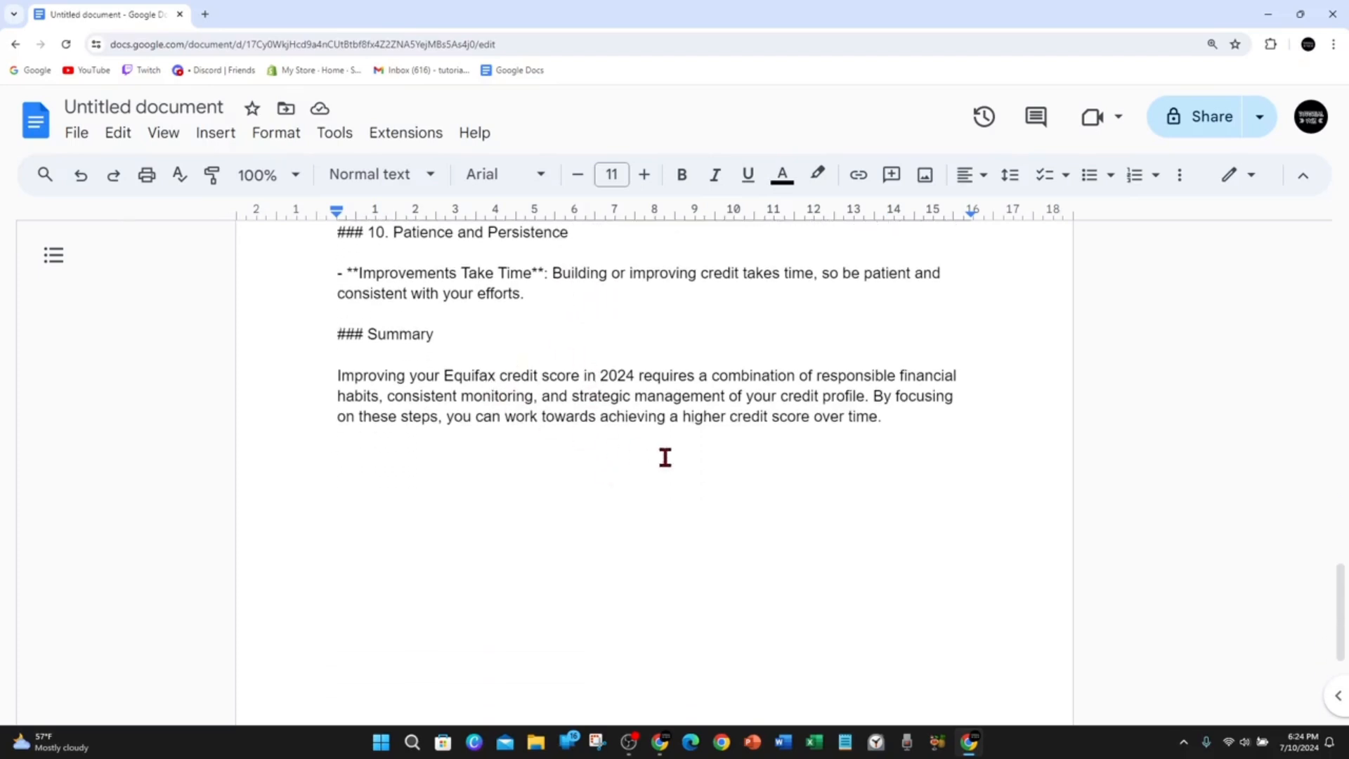
mouse_move(768, 436)
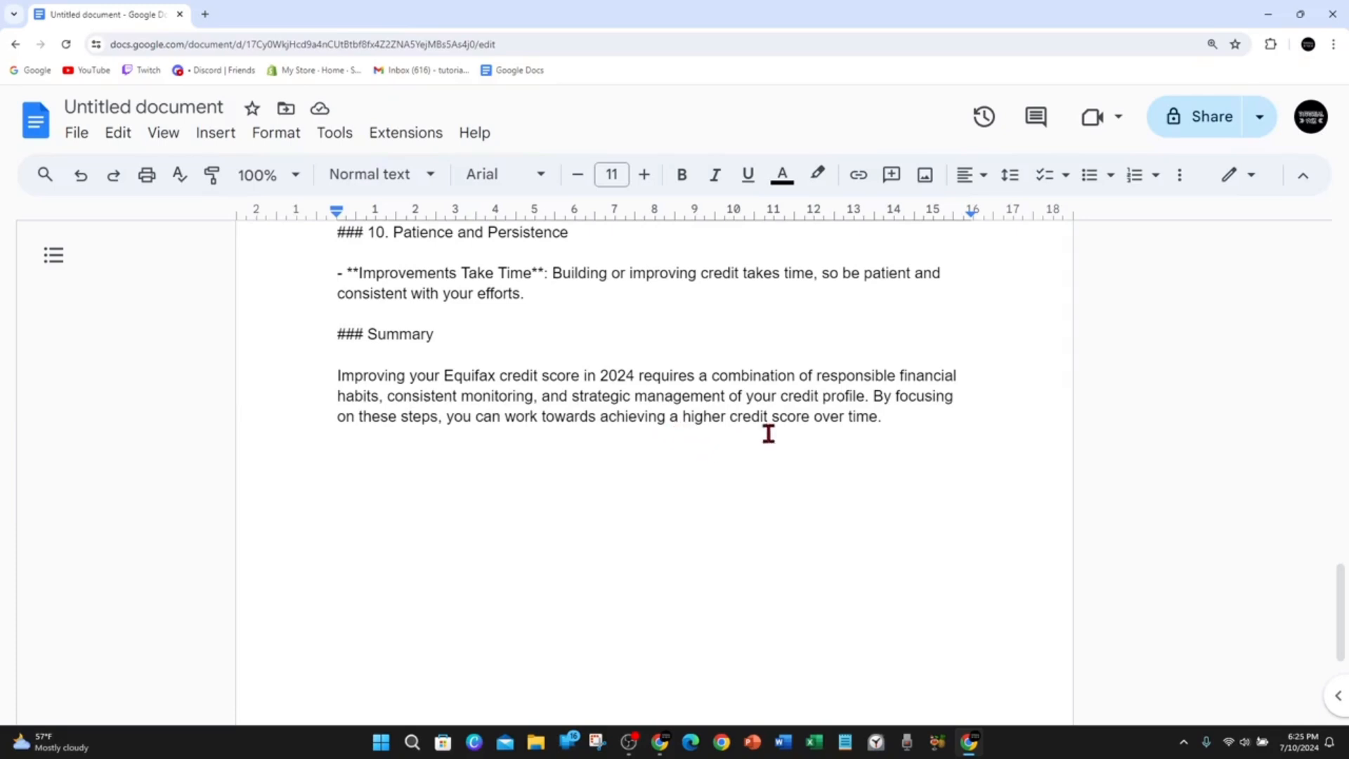
mouse_move(929, 411)
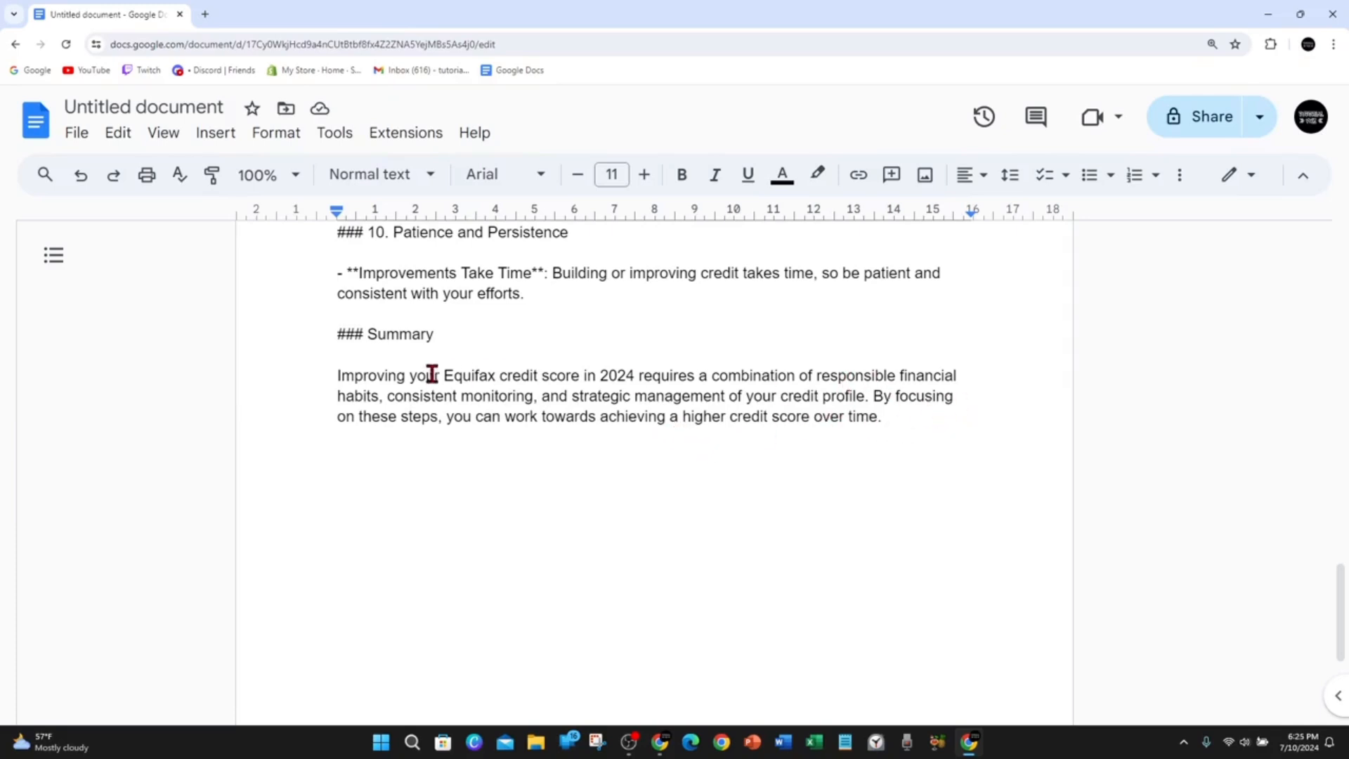
mouse_move(731, 442)
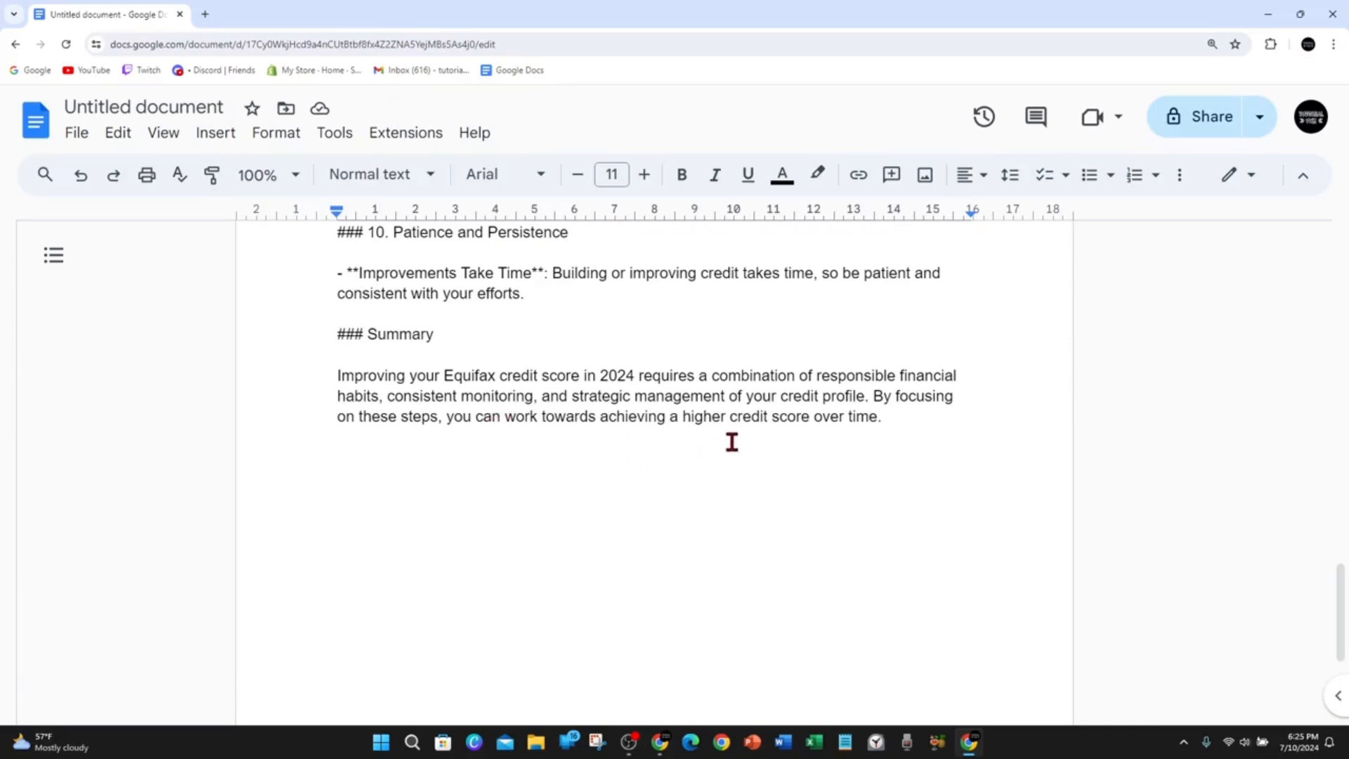
mouse_move(920, 414)
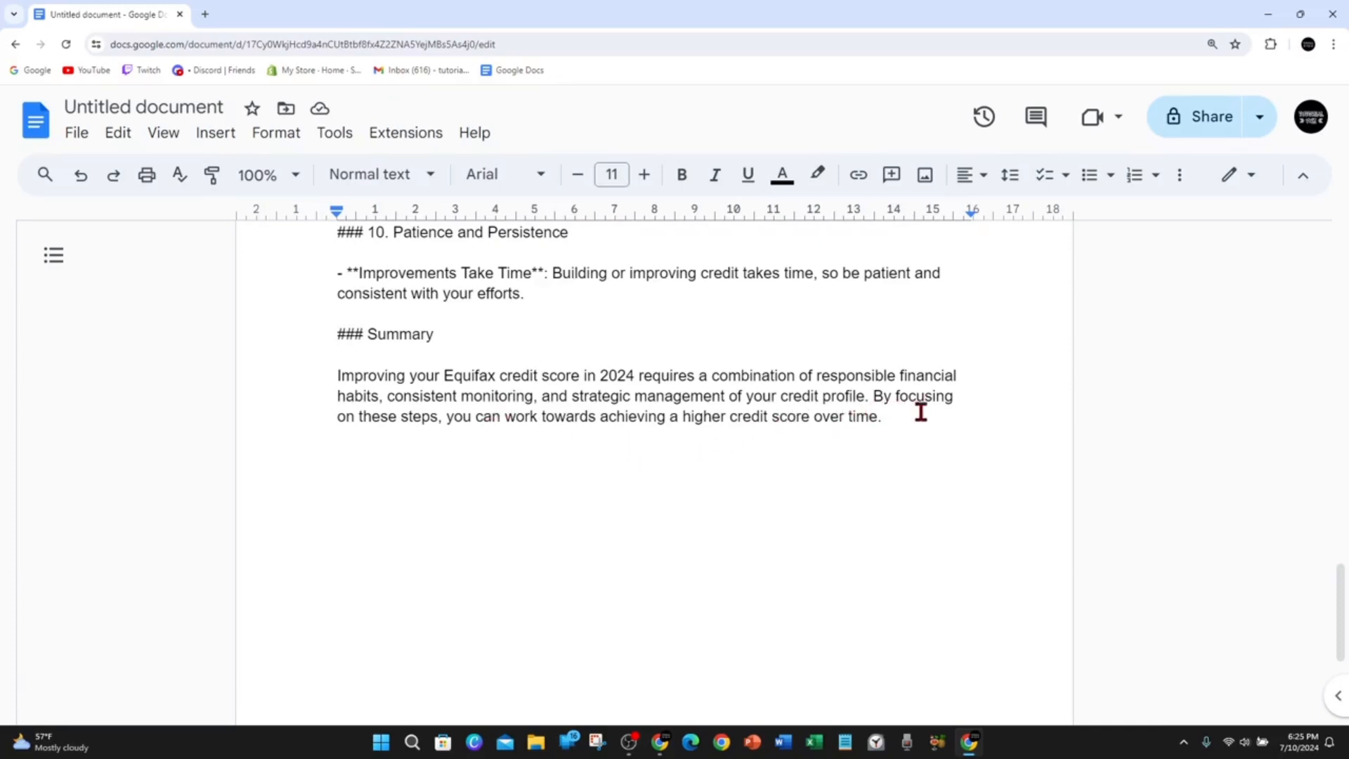
mouse_move(533, 438)
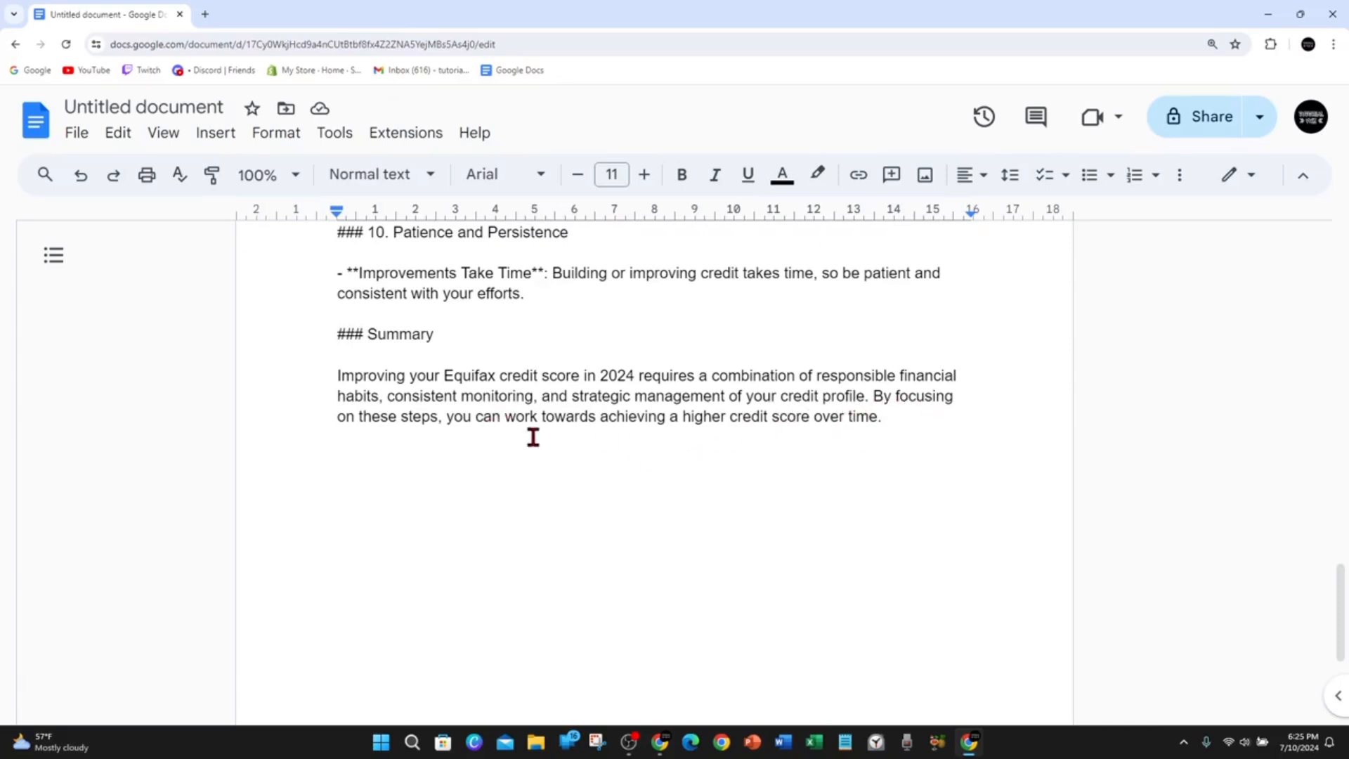